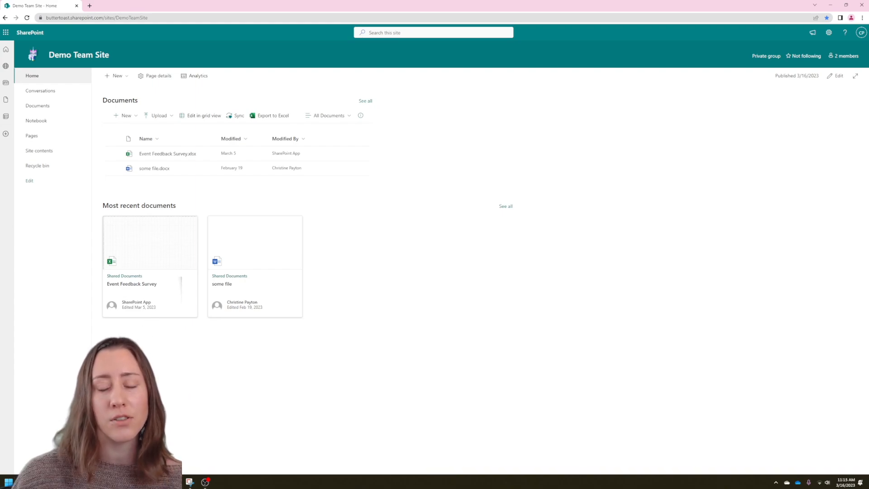
{"action": "mouse_move", "coordinate": [213, 370]}
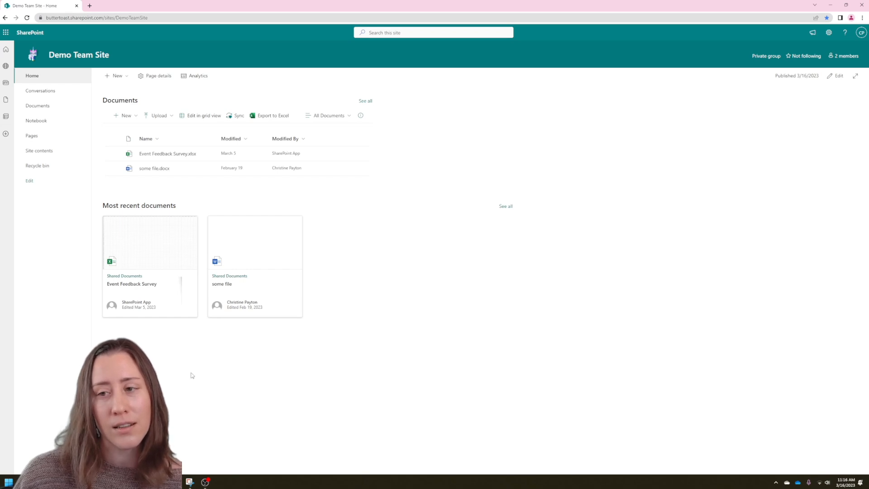
{"action": "mouse_move", "coordinate": [291, 341]}
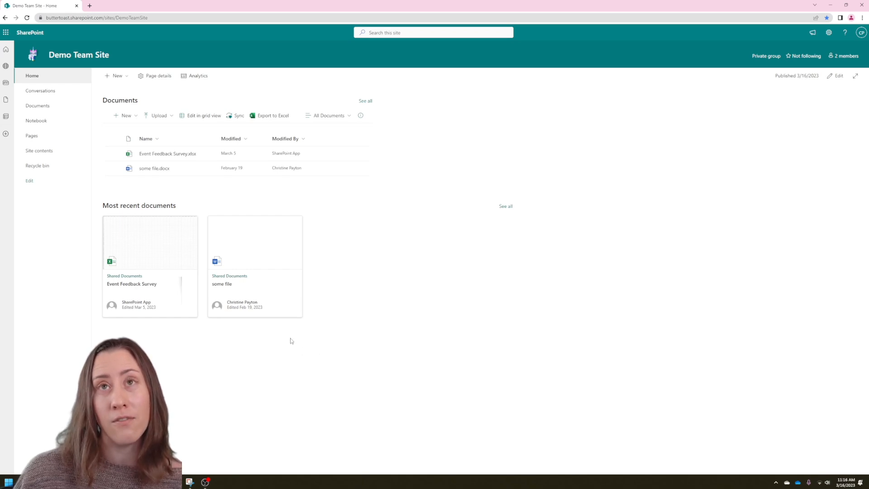
{"action": "mouse_move", "coordinate": [447, 244]}
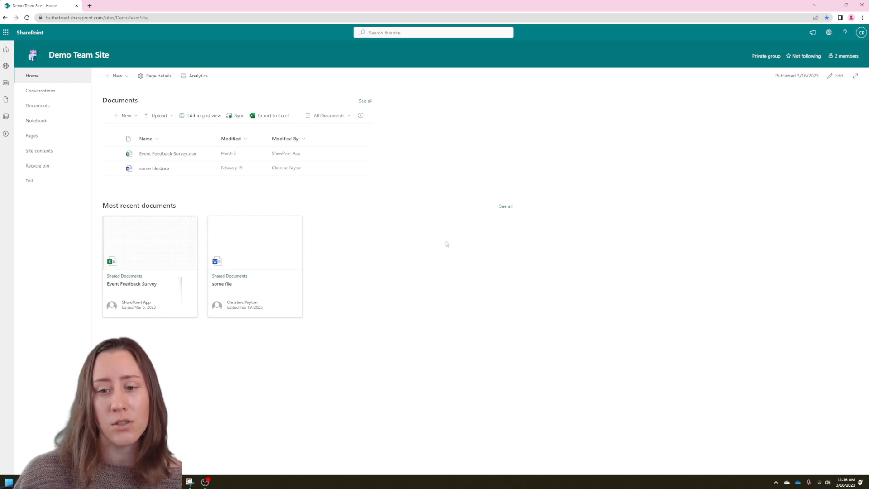
{"action": "mouse_move", "coordinate": [190, 482]}
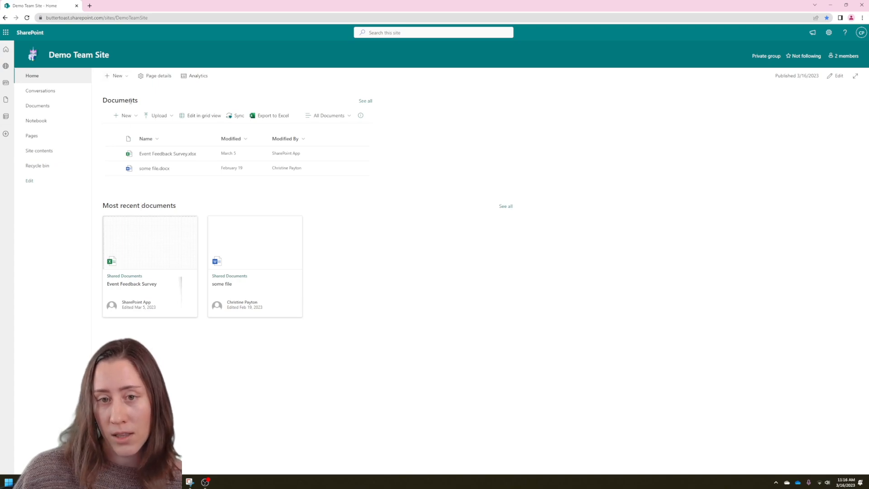
{"action": "mouse_move", "coordinate": [93, 161]}
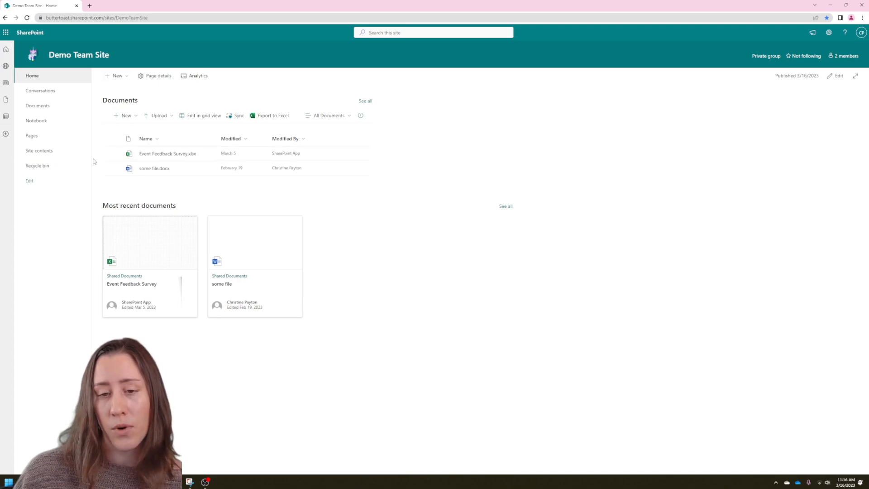
Start a new document library from the site's New menu and name it 'PBIX Library'.
{"action": "left_click", "coordinate": [124, 116]}
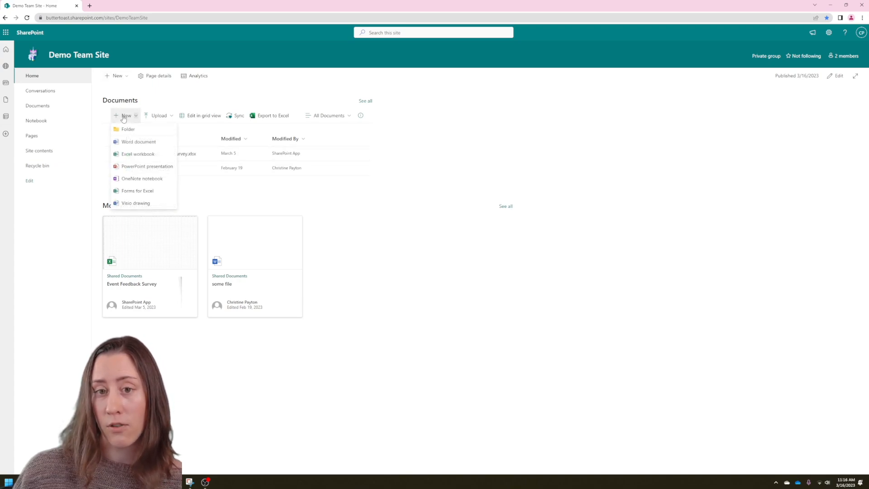
{"action": "mouse_move", "coordinate": [128, 129]}
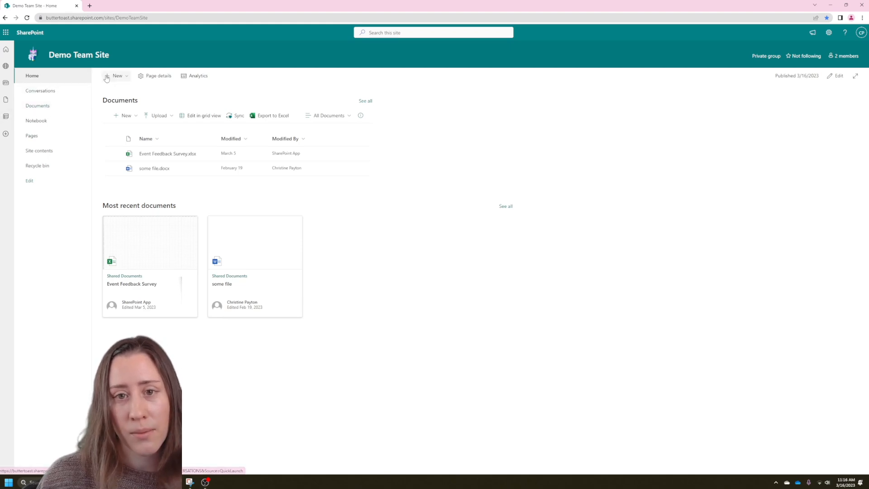
{"action": "left_click", "coordinate": [115, 76]}
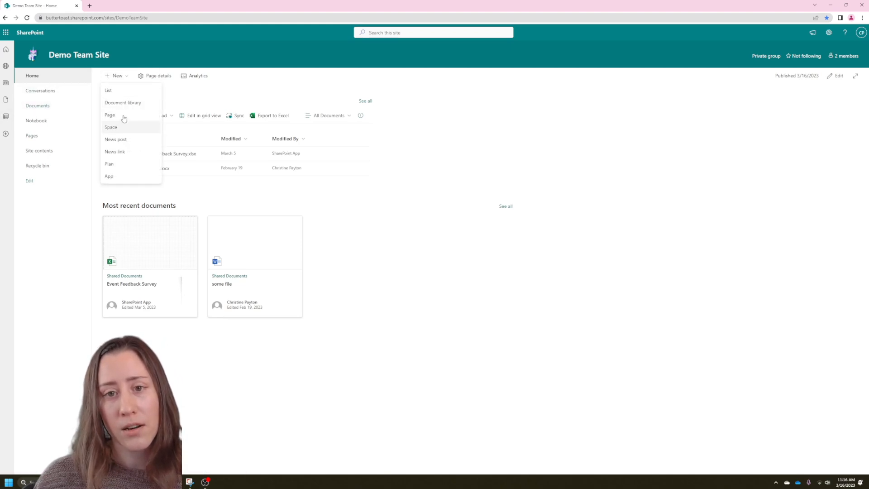
{"action": "left_click", "coordinate": [123, 103]}
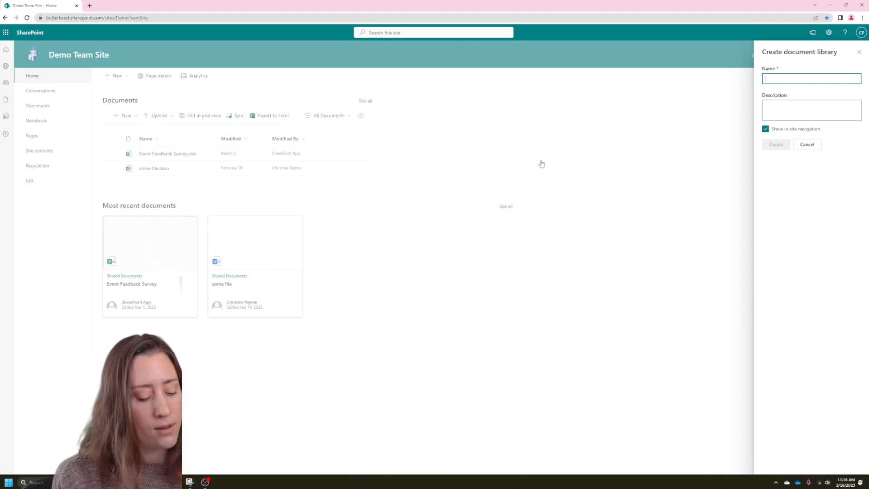
{"action": "type", "text": "PBIX L"}
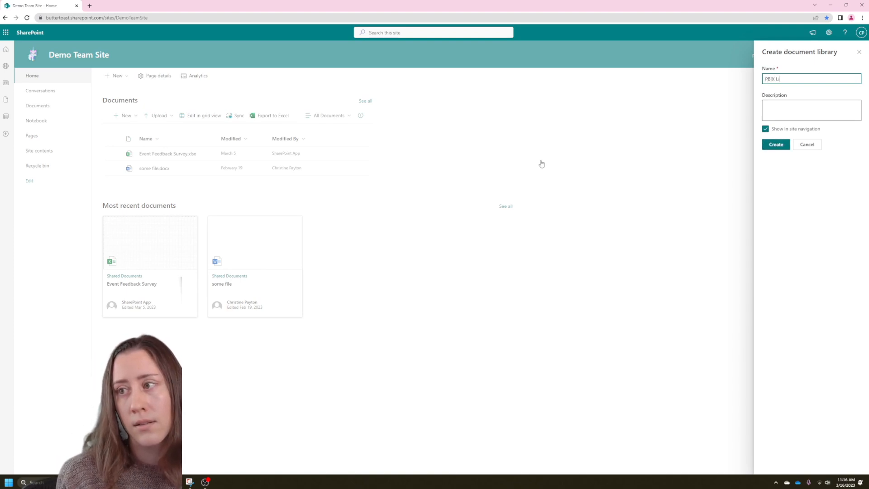
{"action": "type", "text": "brary"}
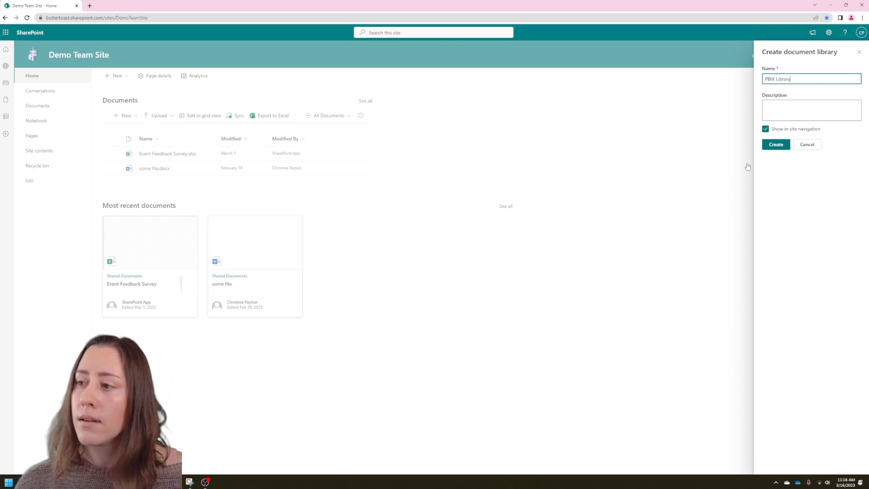
Create the PBIX Library and bring up its New menu for adding items.
{"action": "left_click", "coordinate": [776, 144]}
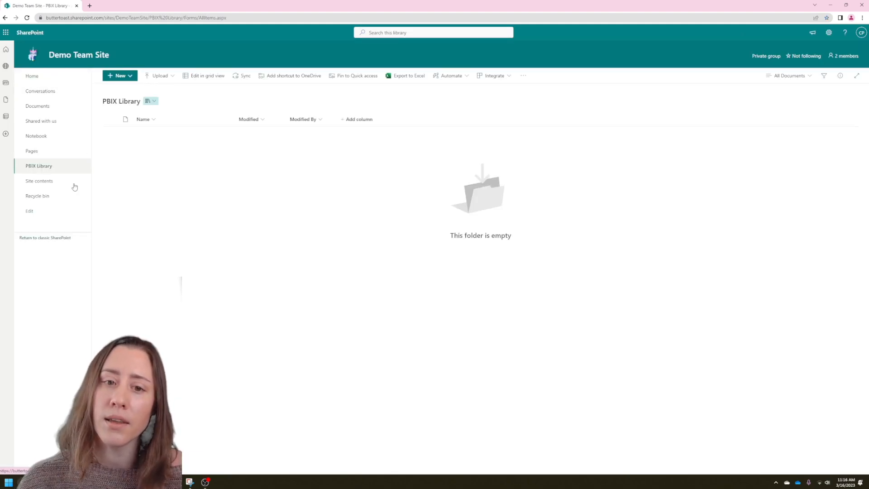
{"action": "mouse_move", "coordinate": [178, 146]}
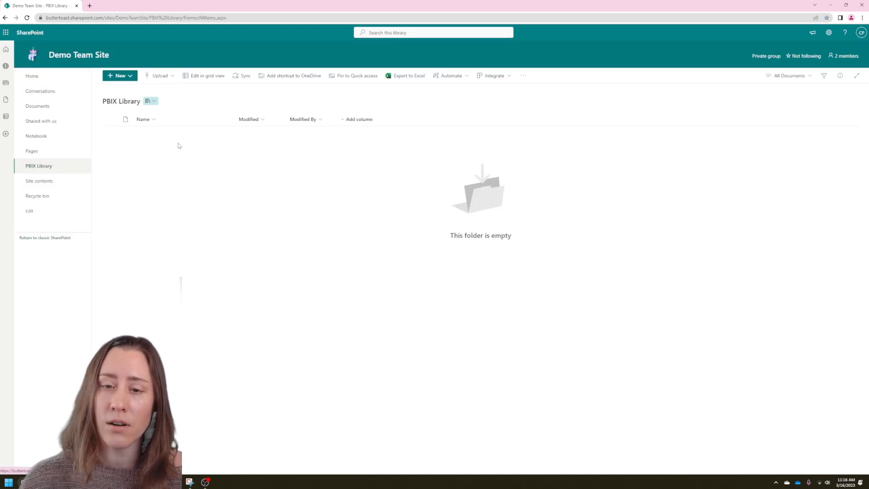
{"action": "mouse_move", "coordinate": [39, 166]}
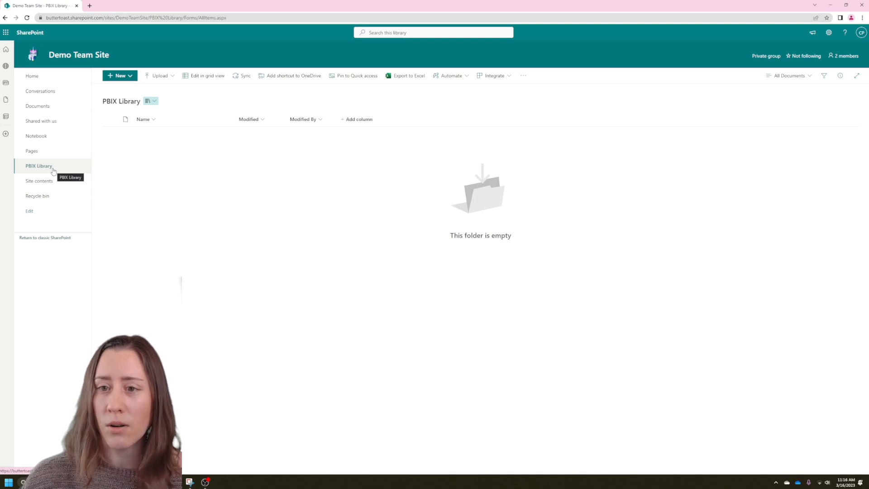
{"action": "mouse_move", "coordinate": [183, 163]}
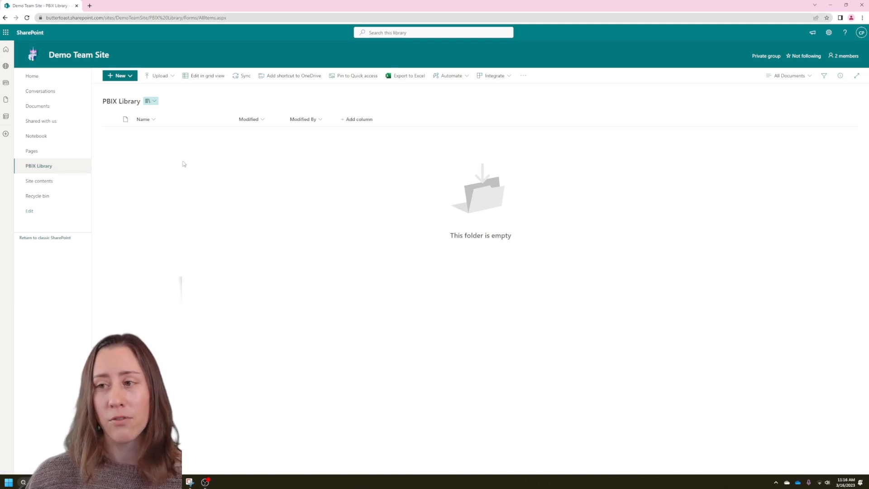
{"action": "mouse_move", "coordinate": [201, 165]}
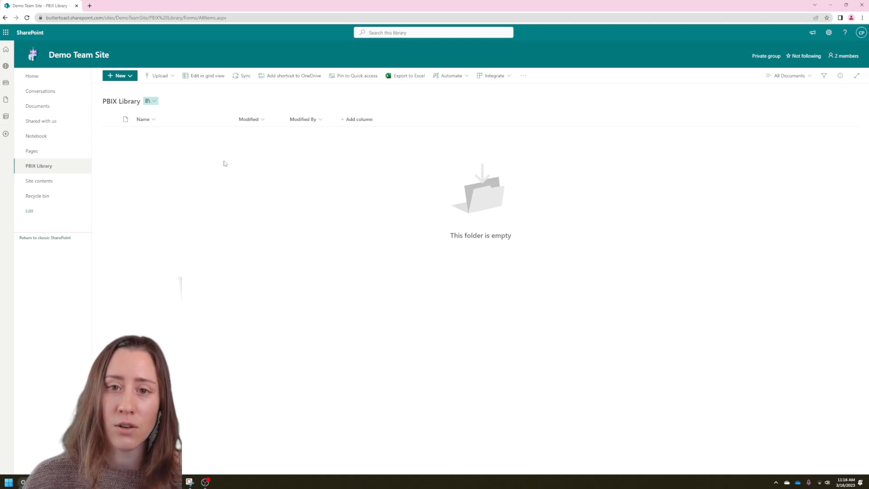
{"action": "mouse_move", "coordinate": [86, 140]}
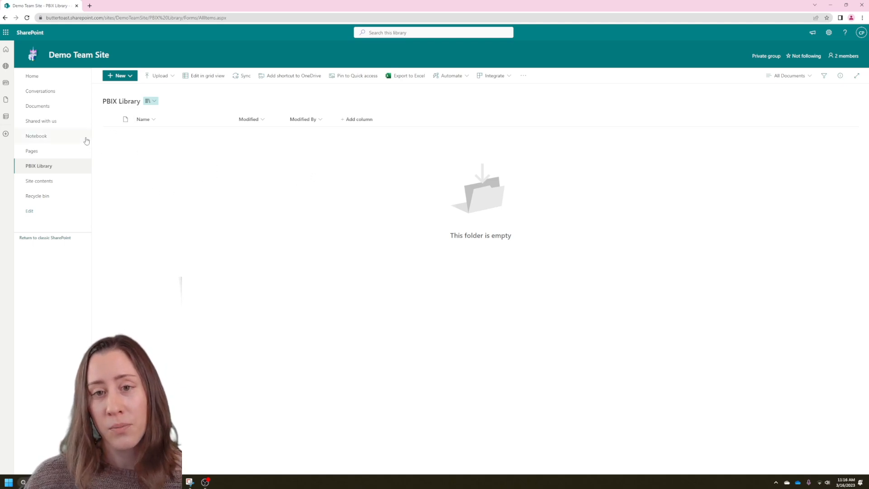
{"action": "left_click", "coordinate": [119, 75]}
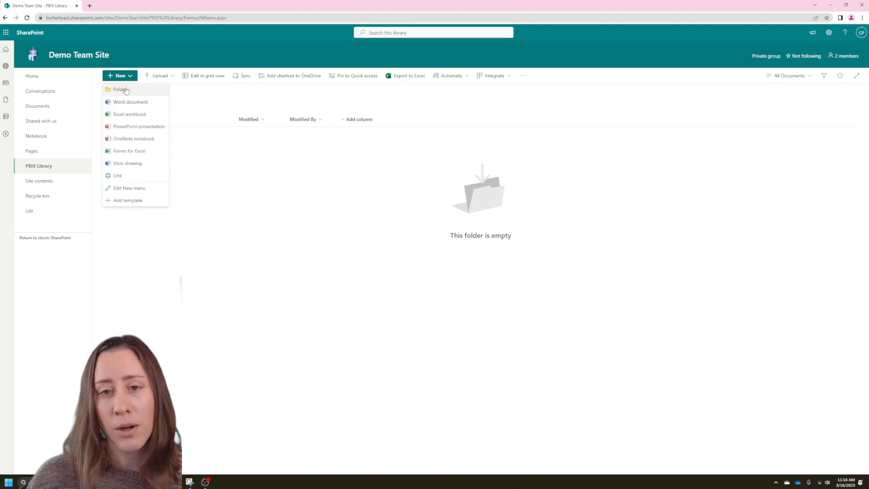
Create two folders in PBIX Library named 'Workspace 1' and 'Workspace 2'.
{"action": "left_click", "coordinate": [119, 89]}
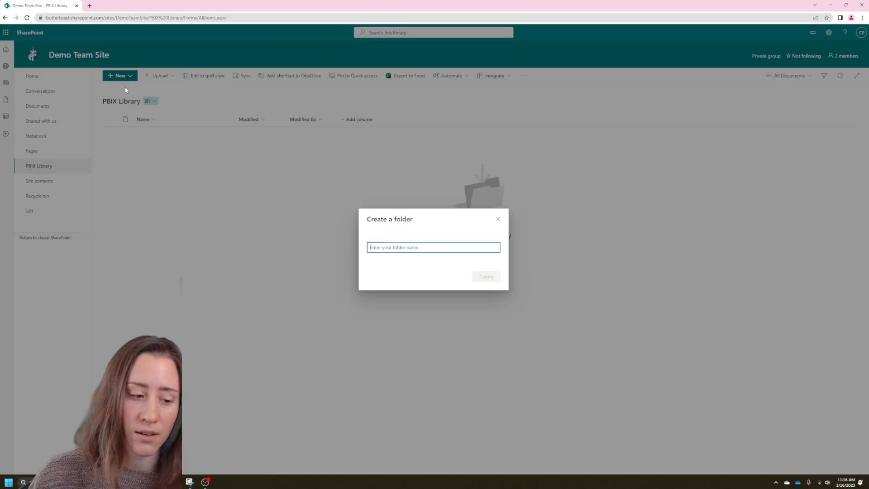
{"action": "type", "text": "Wo"}
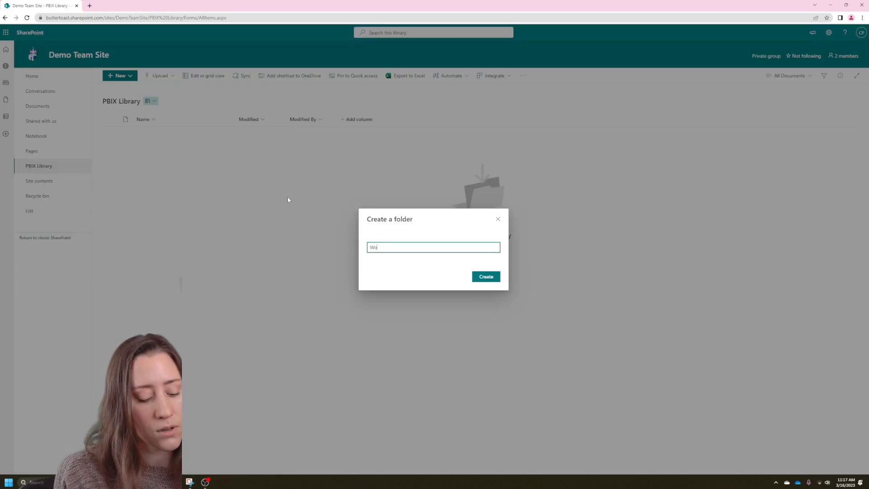
{"action": "type", "text": "Workspace 1"}
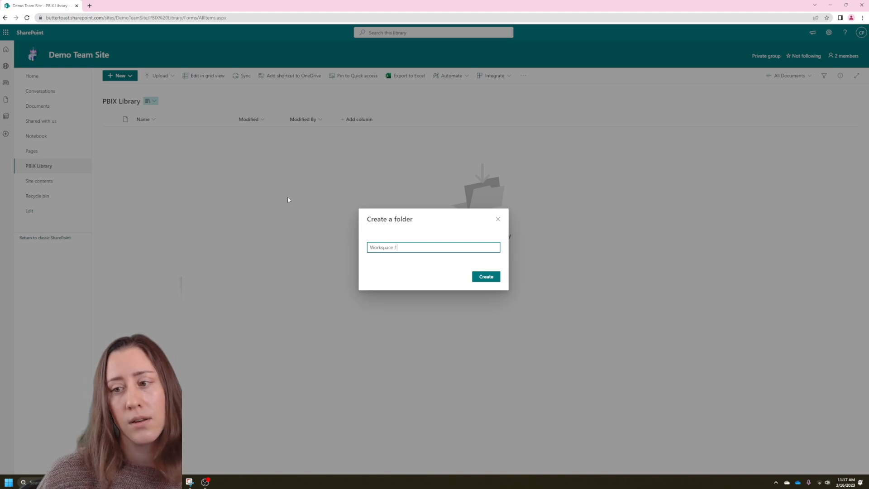
{"action": "left_click", "coordinate": [486, 276]}
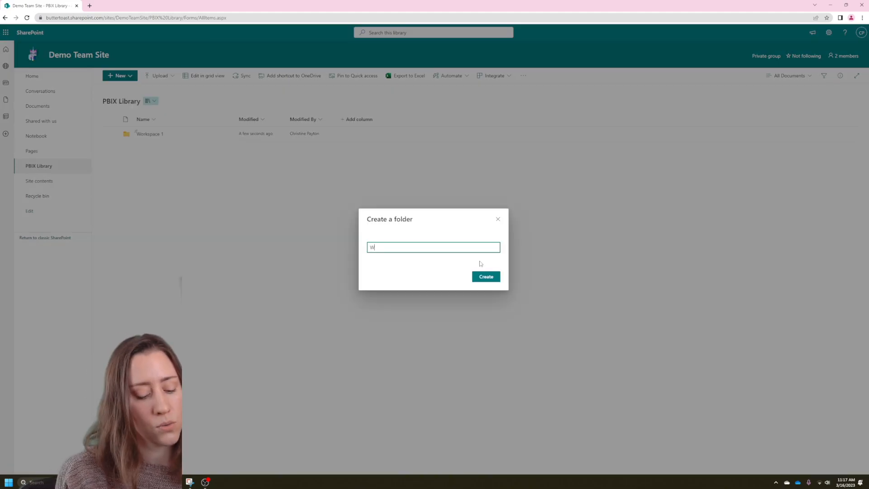
{"action": "type", "text": "Workspace 2"}
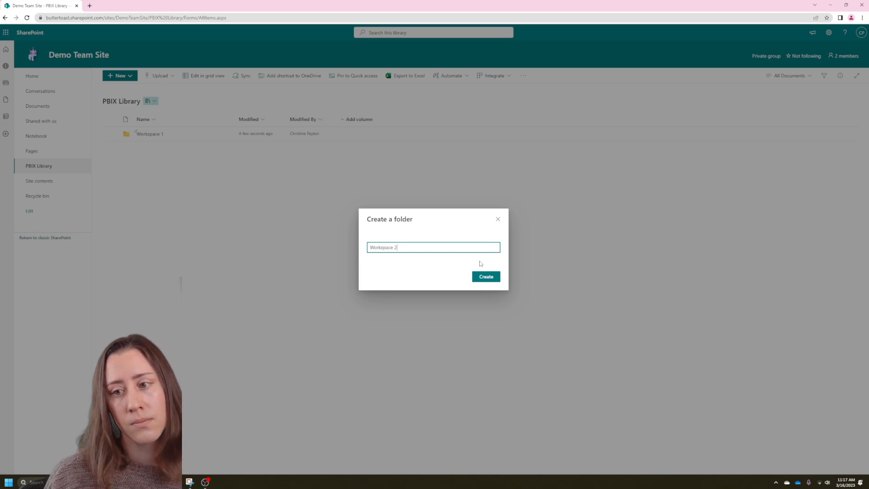
{"action": "left_click", "coordinate": [485, 276]}
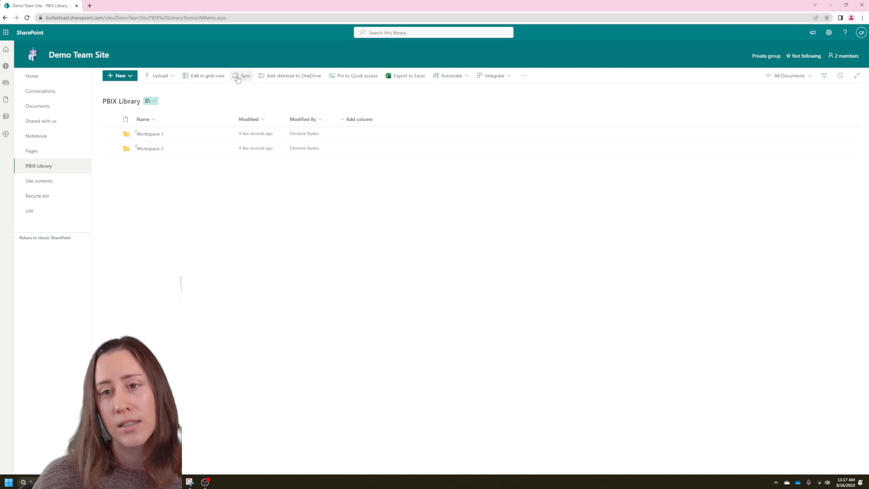
{"action": "left_click", "coordinate": [245, 76]}
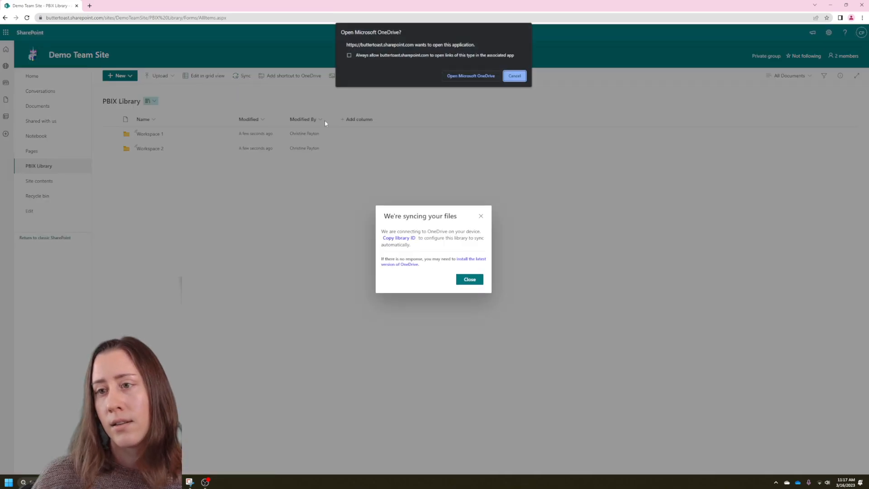
{"action": "left_click", "coordinate": [514, 76]}
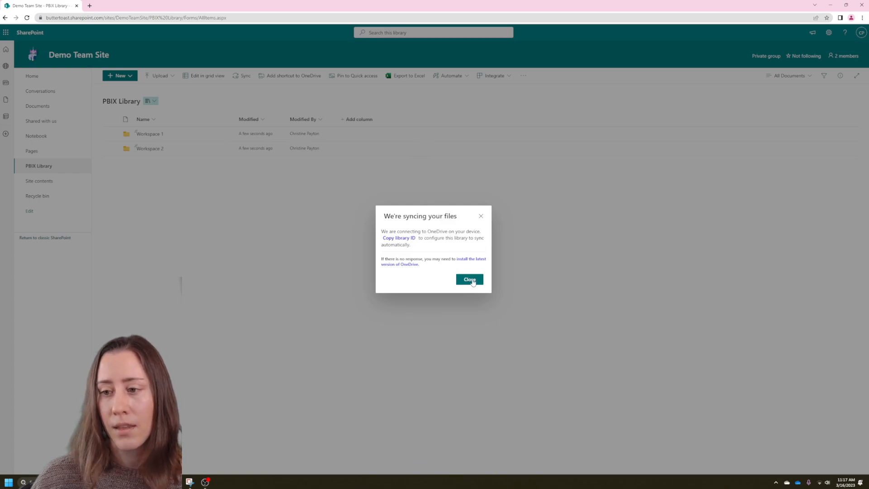
{"action": "left_click", "coordinate": [469, 278]}
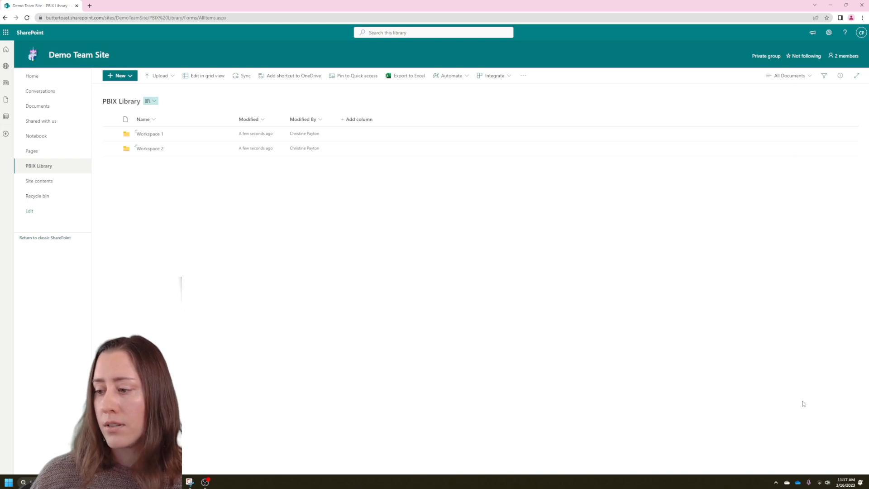
{"action": "mouse_move", "coordinate": [797, 482]}
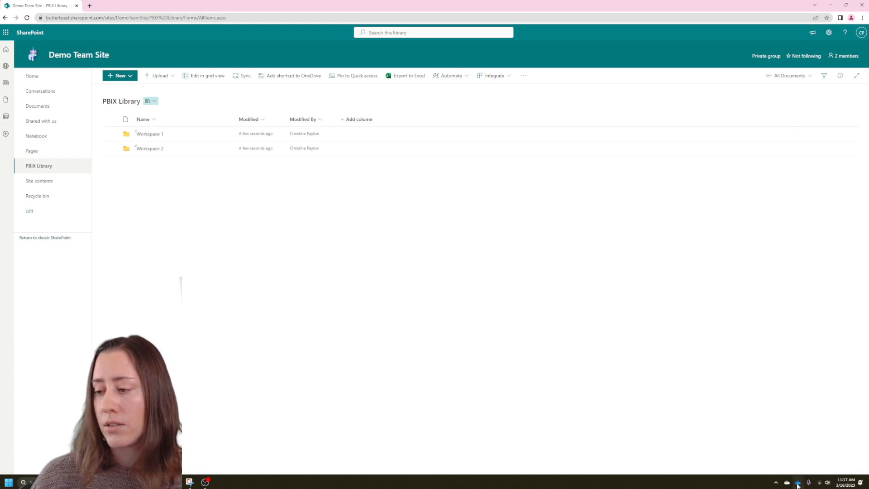
{"action": "mouse_move", "coordinate": [803, 475]}
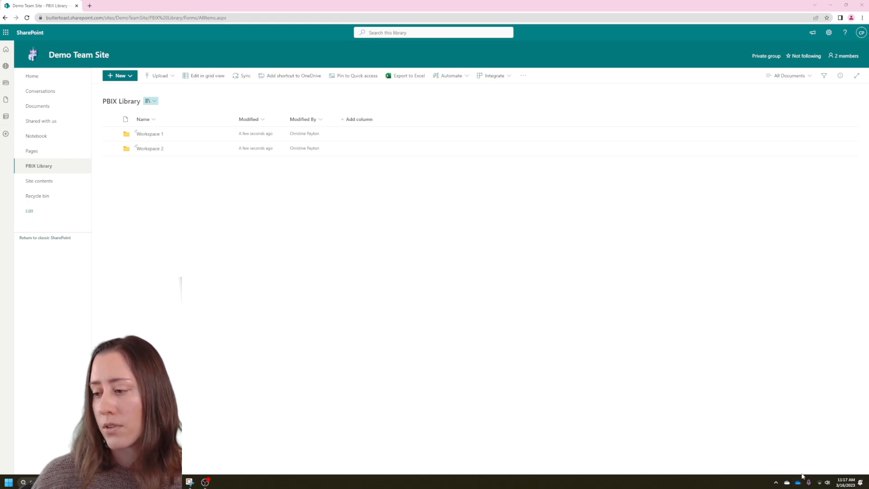
{"action": "mouse_move", "coordinate": [799, 394]}
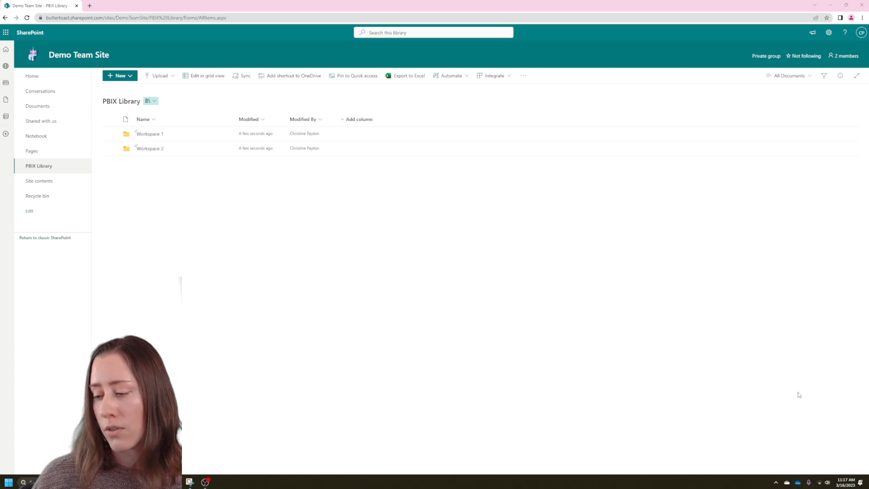
{"action": "mouse_move", "coordinate": [794, 469]}
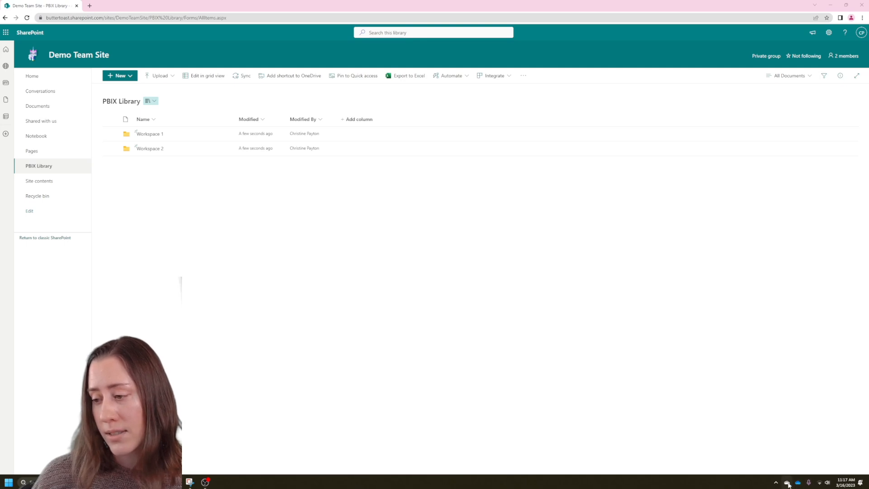
{"action": "mouse_move", "coordinate": [787, 482]}
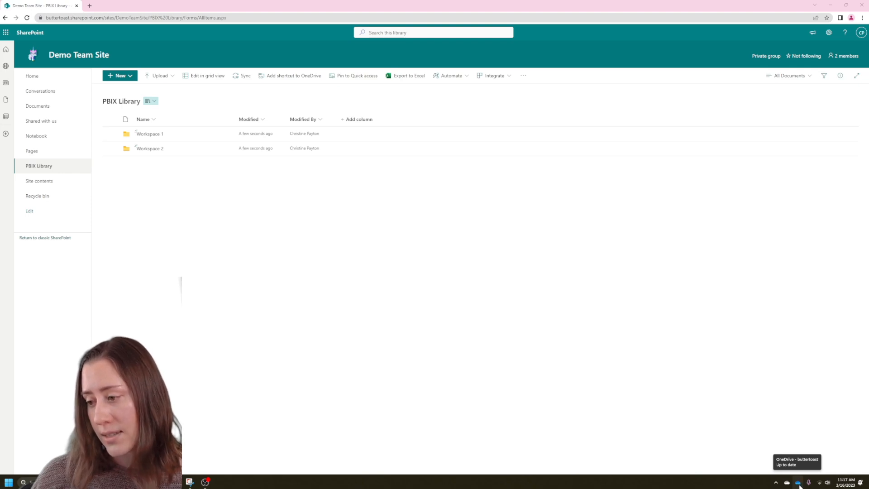
{"action": "mouse_move", "coordinate": [803, 467]}
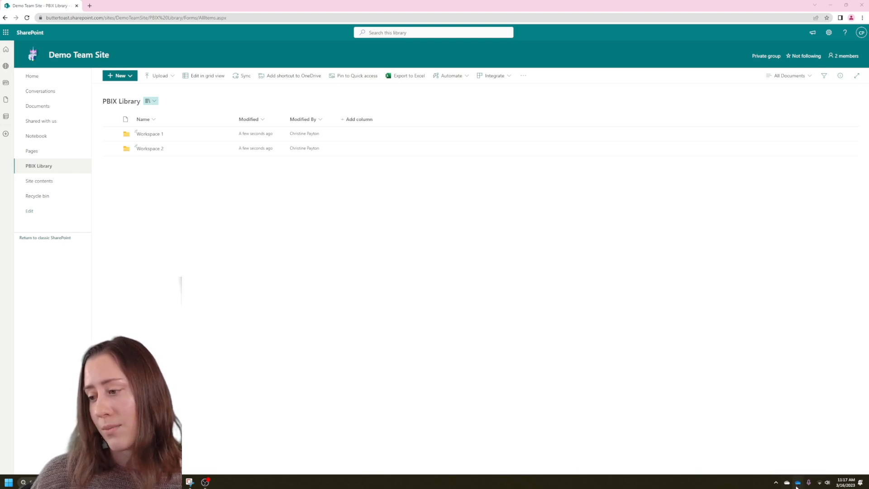
{"action": "mouse_move", "coordinate": [797, 481]}
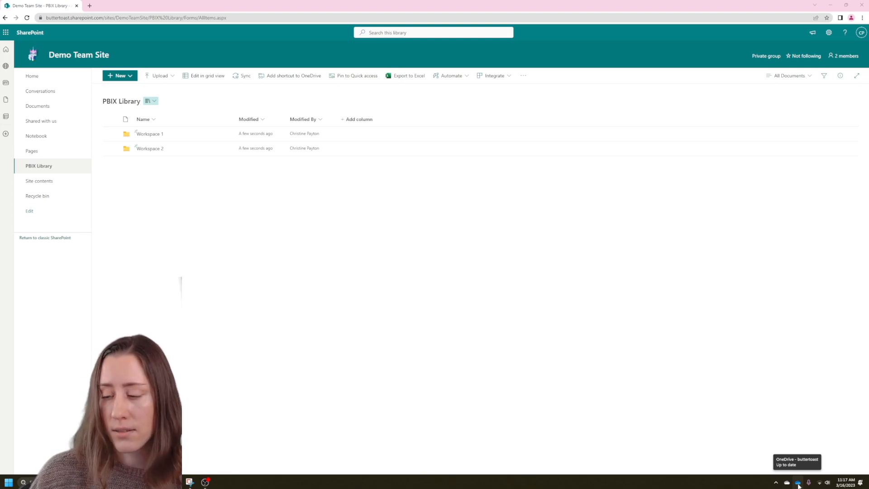
Show the synced 'Demo Team Site - PBIX Library' folder in File Explorer from the OneDrive tray icon.
{"action": "left_click", "coordinate": [798, 482]}
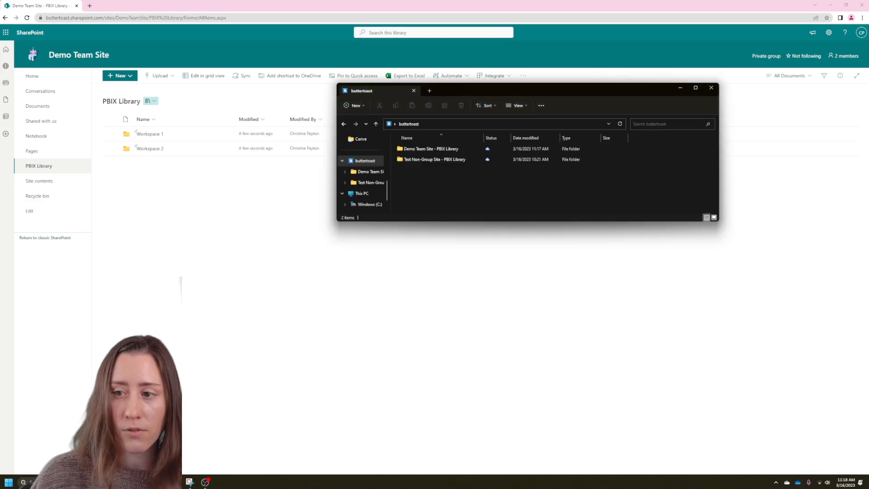
{"action": "left_click", "coordinate": [365, 160]}
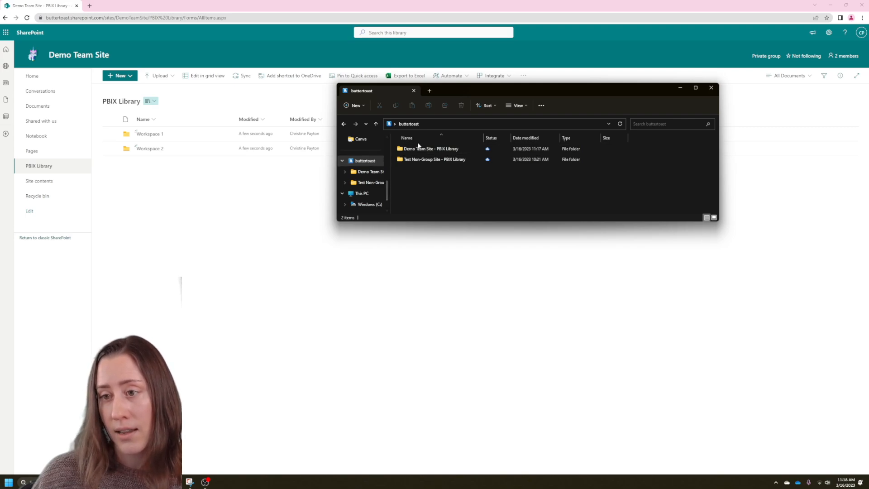
{"action": "left_click", "coordinate": [430, 148]}
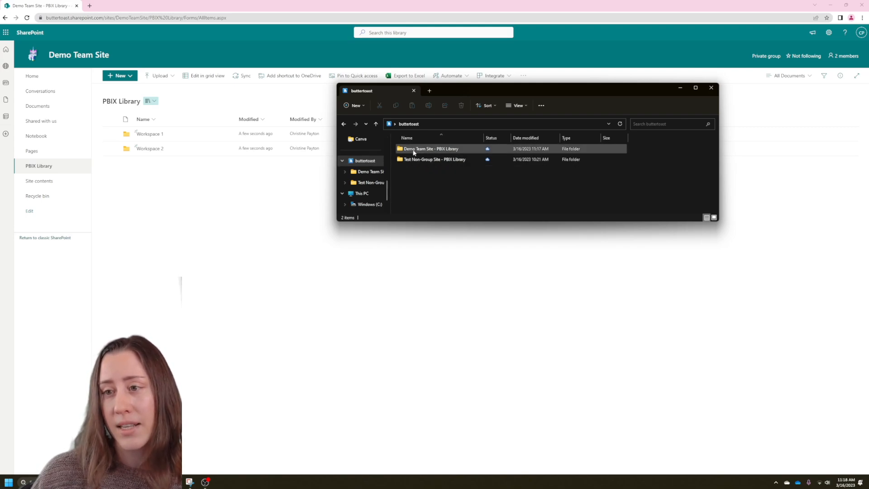
{"action": "left_click", "coordinate": [434, 159]}
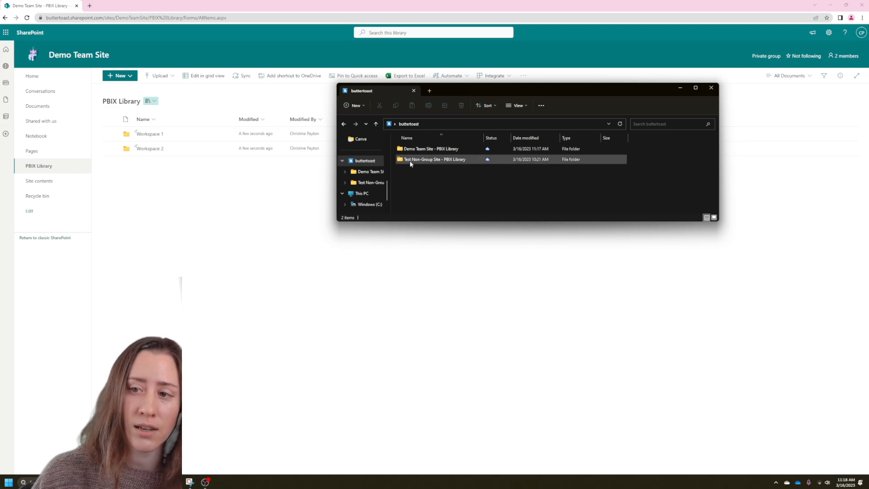
{"action": "left_click", "coordinate": [430, 148]}
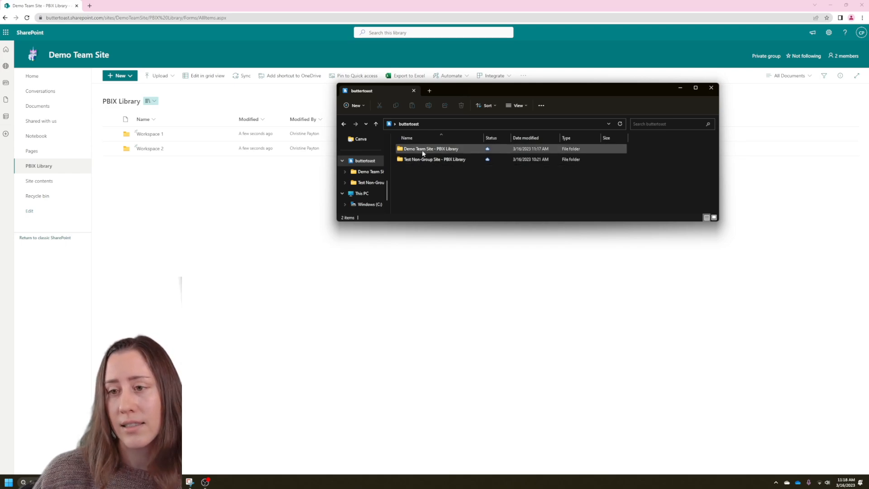
{"action": "left_click", "coordinate": [435, 159]}
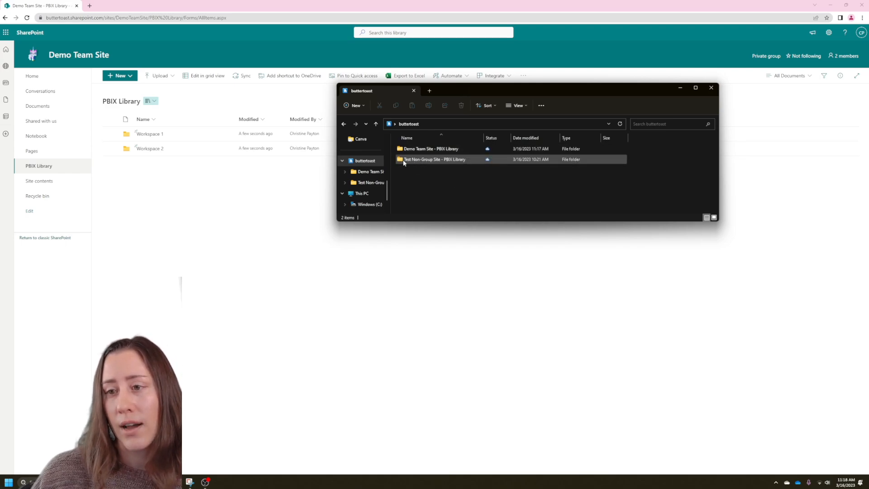
{"action": "mouse_move", "coordinate": [436, 161]}
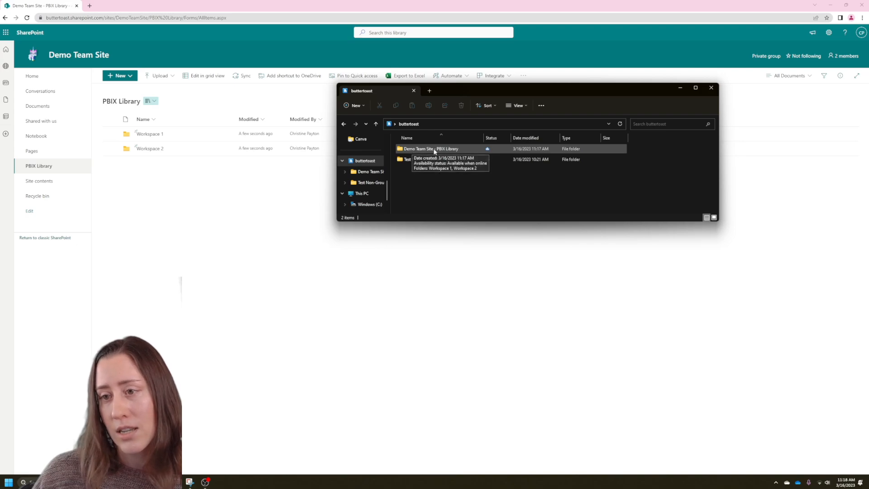
{"action": "mouse_move", "coordinate": [439, 150]}
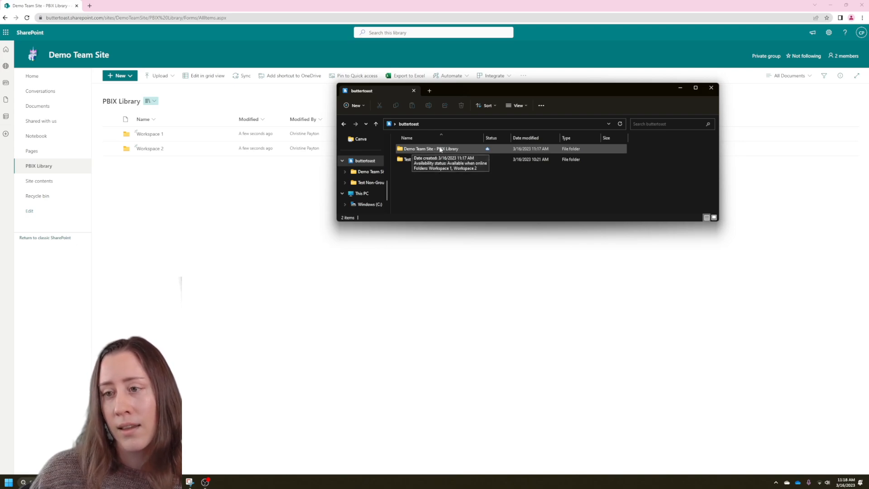
{"action": "left_click", "coordinate": [429, 148]}
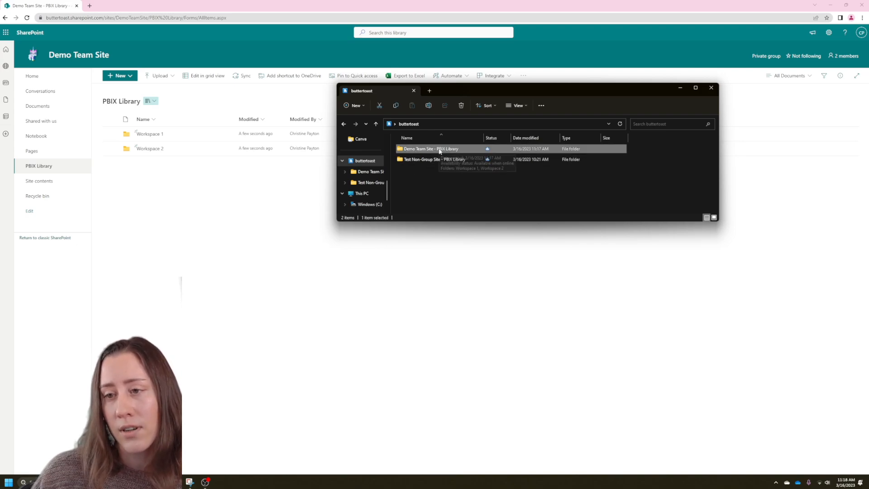
{"action": "mouse_move", "coordinate": [438, 150]}
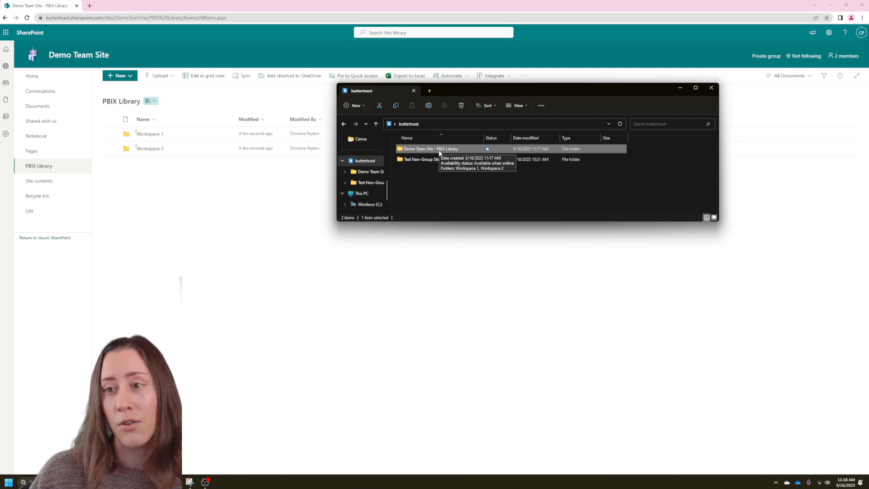
{"action": "mouse_move", "coordinate": [443, 154]}
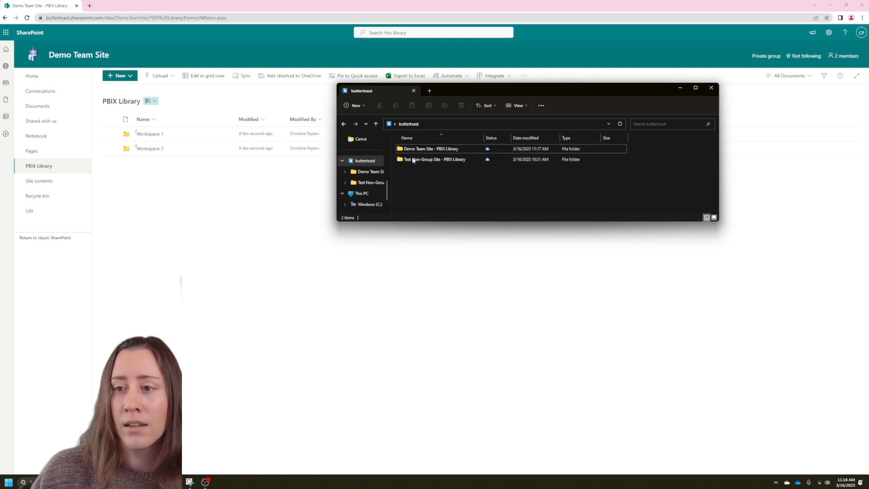
{"action": "double_click", "coordinate": [431, 148]}
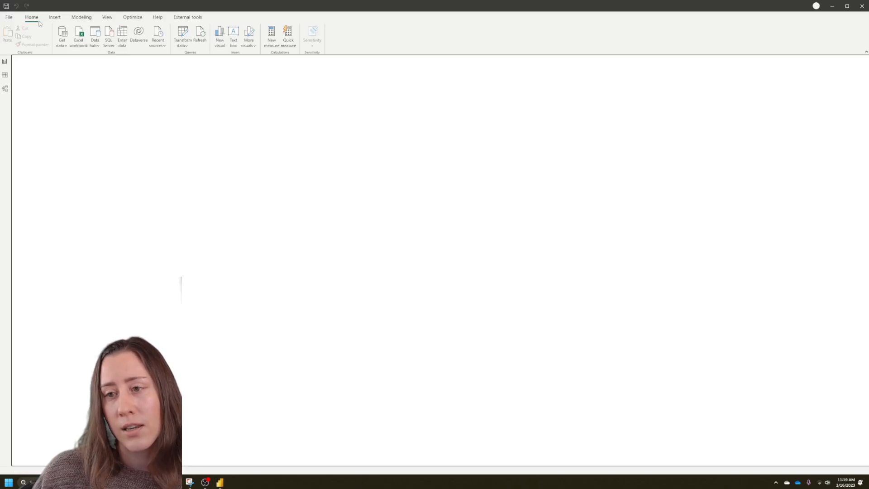
Save the CFPB report as CFPB.pbix into the synced Workspace 1 folder.
{"action": "left_click", "coordinate": [9, 17]}
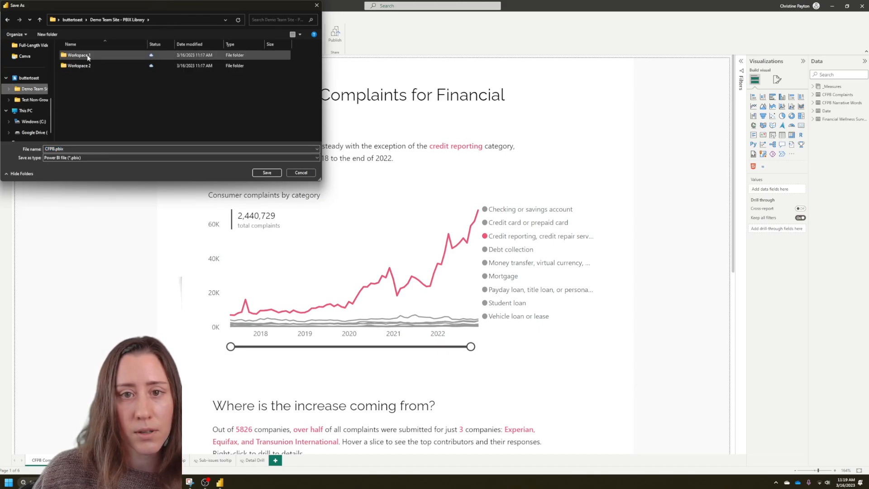
{"action": "double_click", "coordinate": [78, 55]}
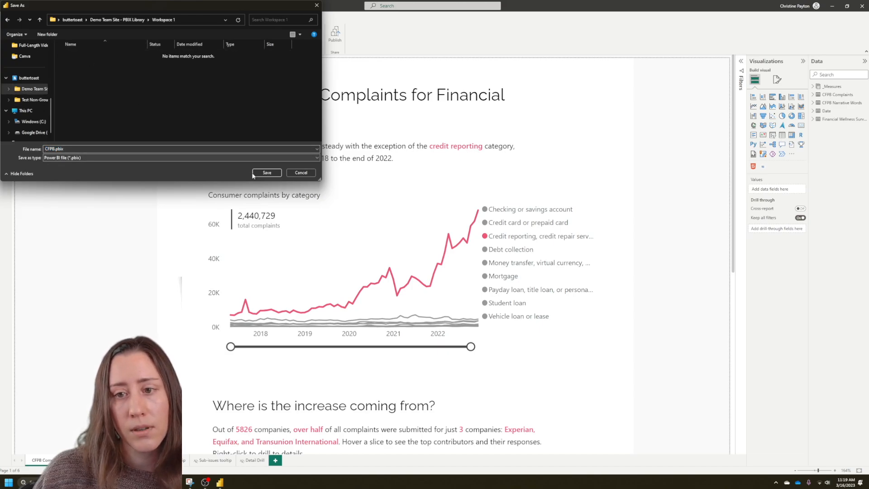
{"action": "left_click", "coordinate": [266, 173]}
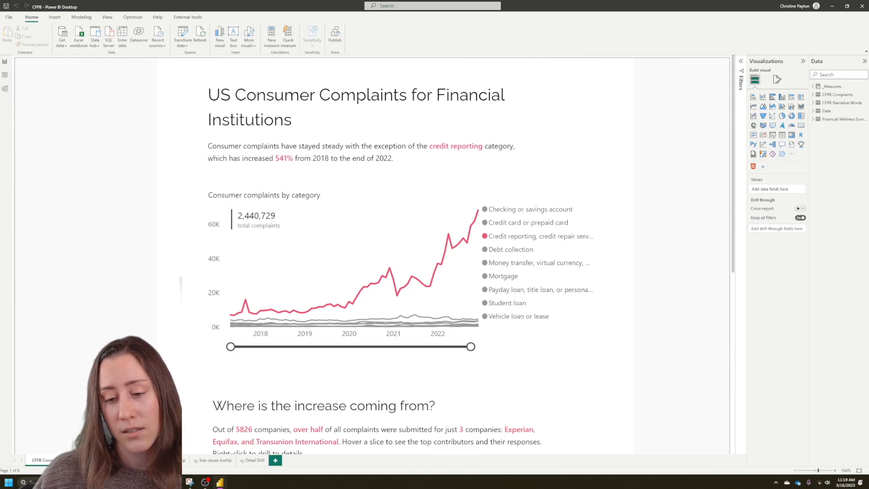
{"action": "mouse_move", "coordinate": [858, 91]}
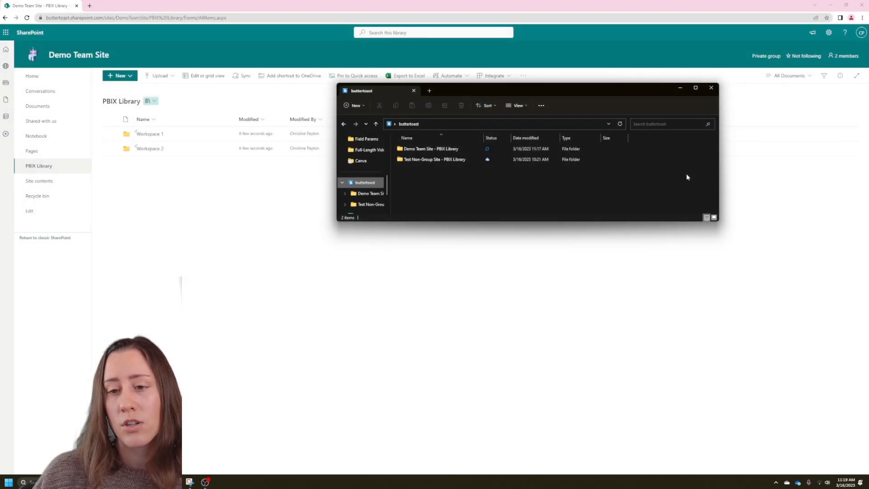
{"action": "mouse_move", "coordinate": [464, 183]}
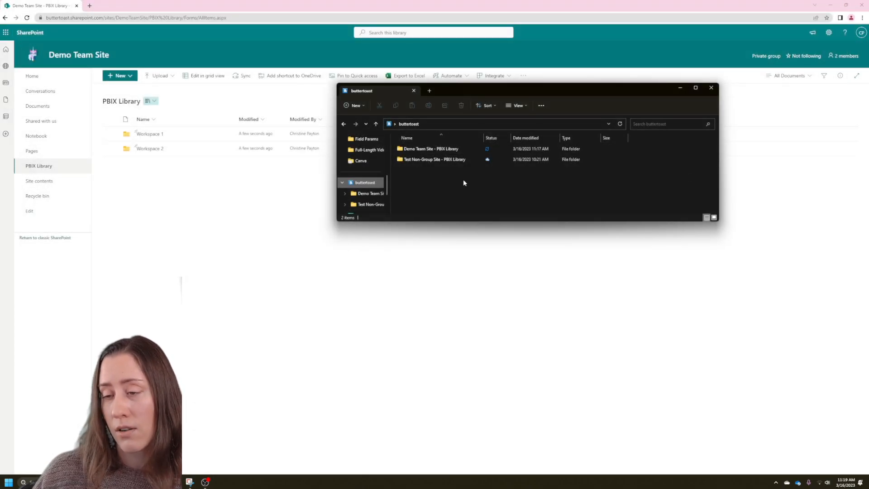
Browse into Demo Team Site - PBIX Library > Workspace 1 to see the synced CFPB.pbix.
{"action": "left_click", "coordinate": [434, 158]}
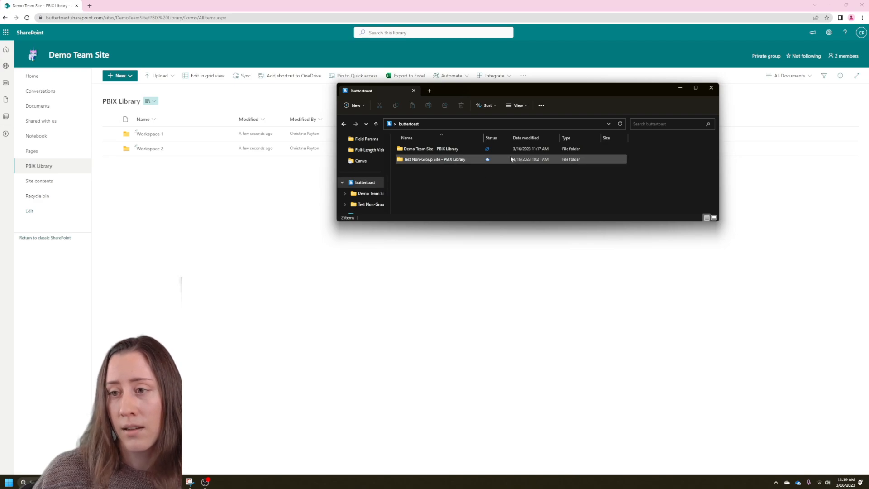
{"action": "mouse_move", "coordinate": [474, 162]}
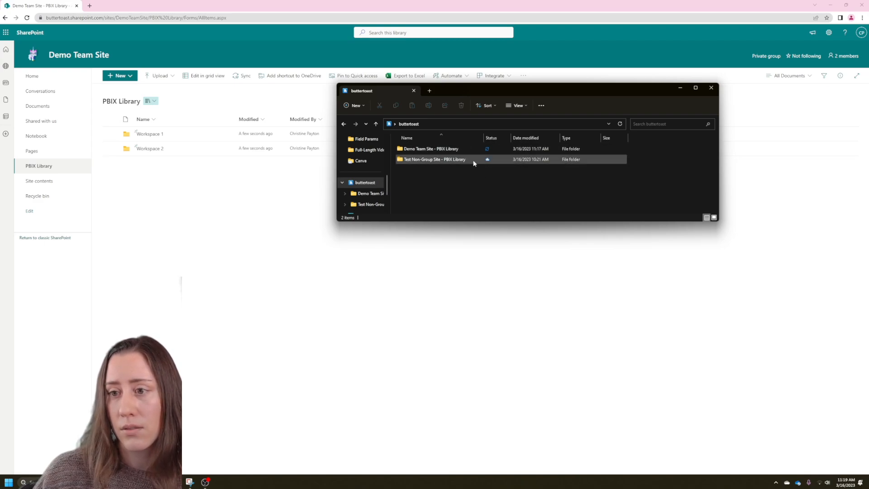
{"action": "double_click", "coordinate": [430, 149]}
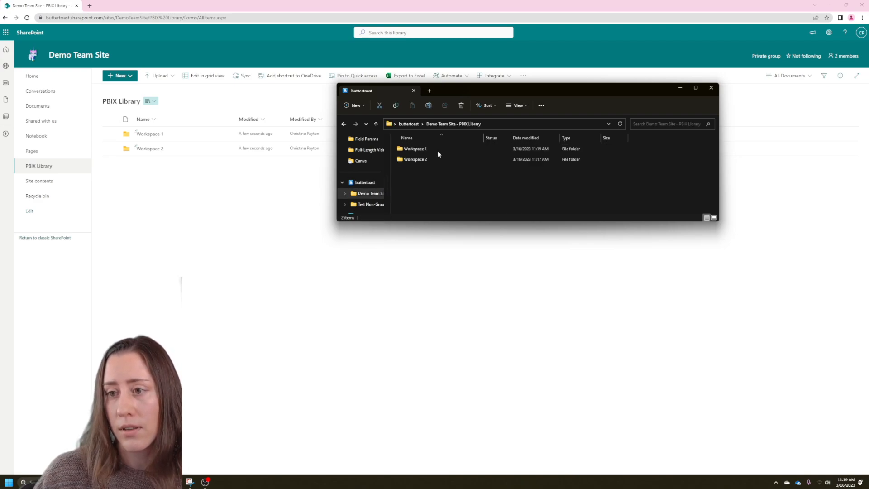
{"action": "double_click", "coordinate": [415, 149]}
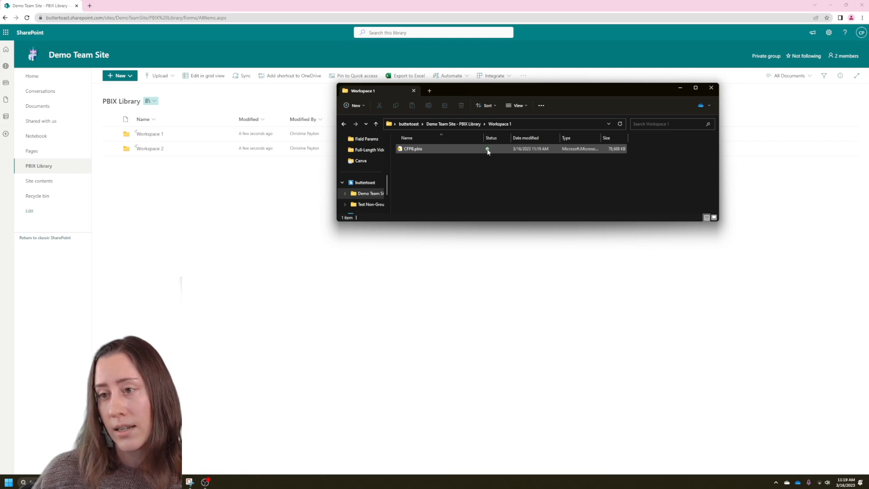
{"action": "mouse_move", "coordinate": [432, 151]}
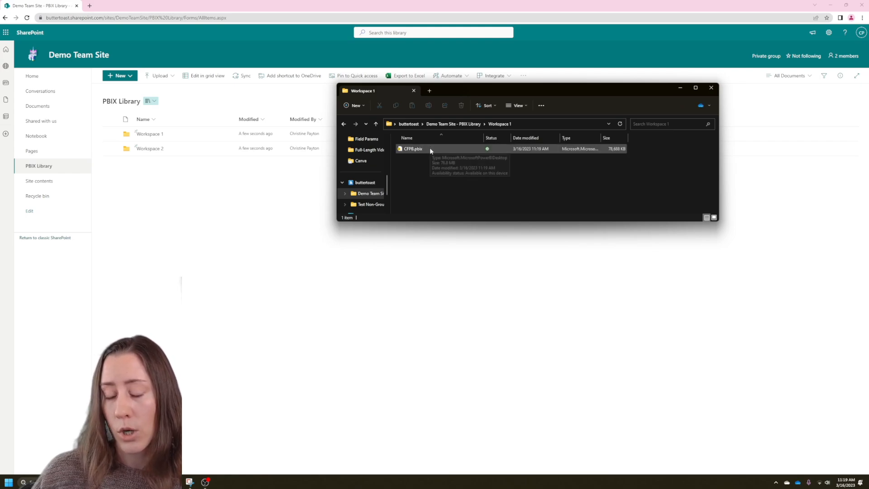
{"action": "mouse_move", "coordinate": [423, 151]}
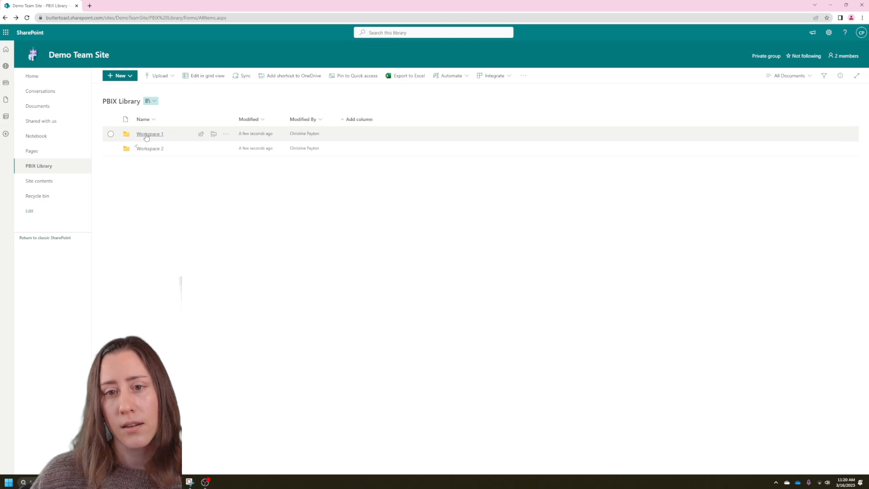
Check out CFPB.pbix in Workspace 1 for exclusive editing, then show its actions again.
{"action": "left_click", "coordinate": [149, 134]}
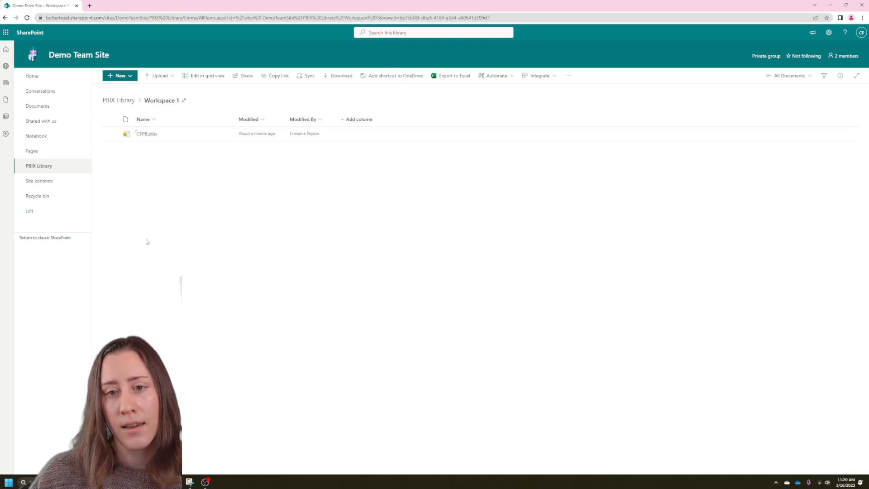
{"action": "mouse_move", "coordinate": [184, 163]}
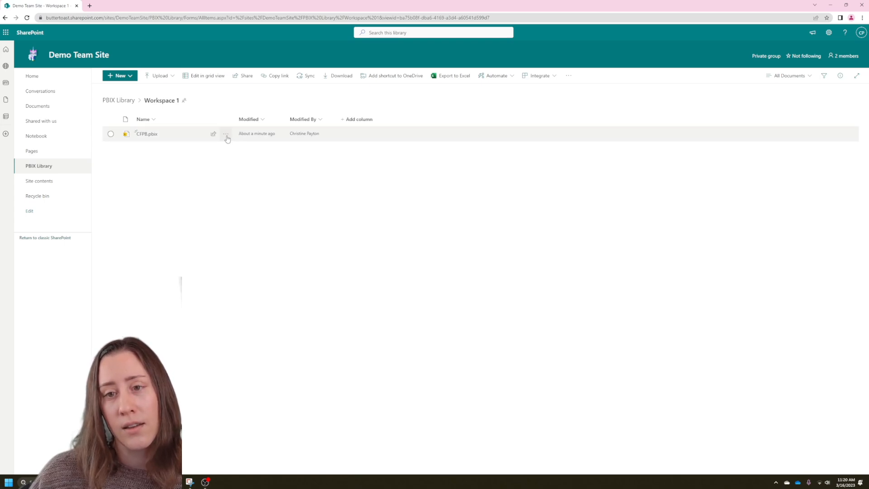
{"action": "left_click", "coordinate": [226, 134]}
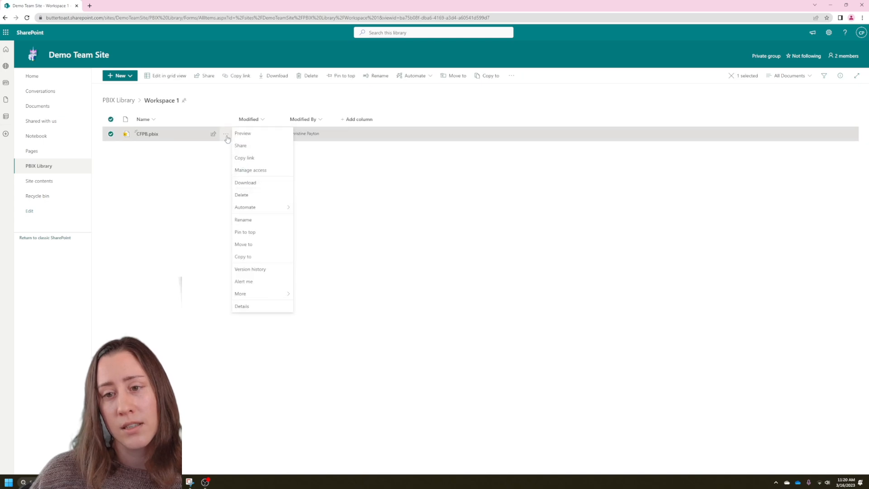
{"action": "mouse_move", "coordinate": [262, 294]}
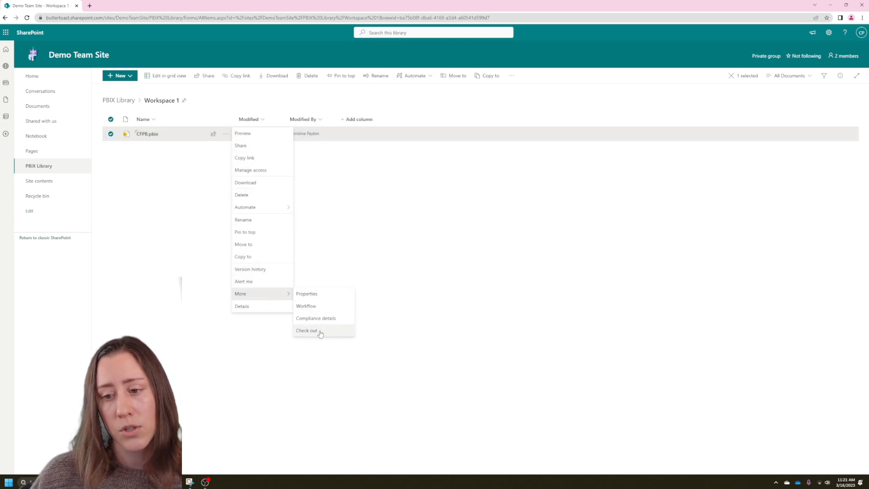
{"action": "left_click", "coordinate": [307, 331]}
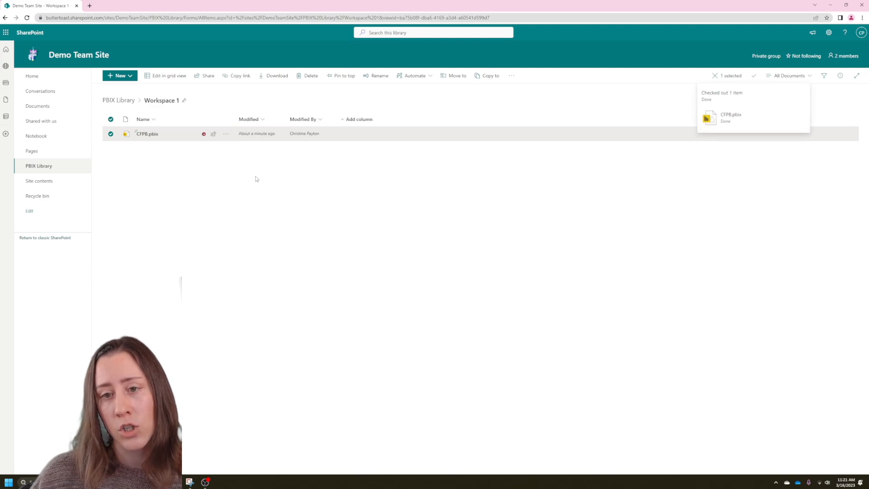
{"action": "mouse_move", "coordinate": [226, 134]}
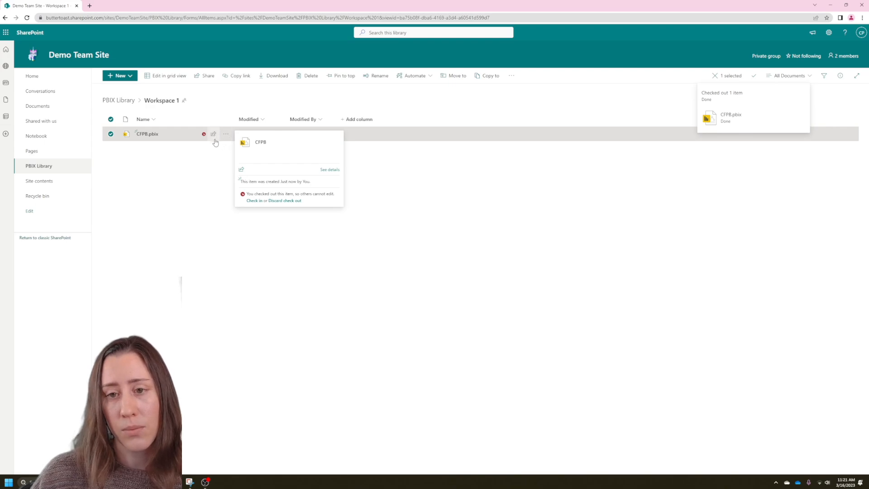
{"action": "mouse_move", "coordinate": [225, 137]}
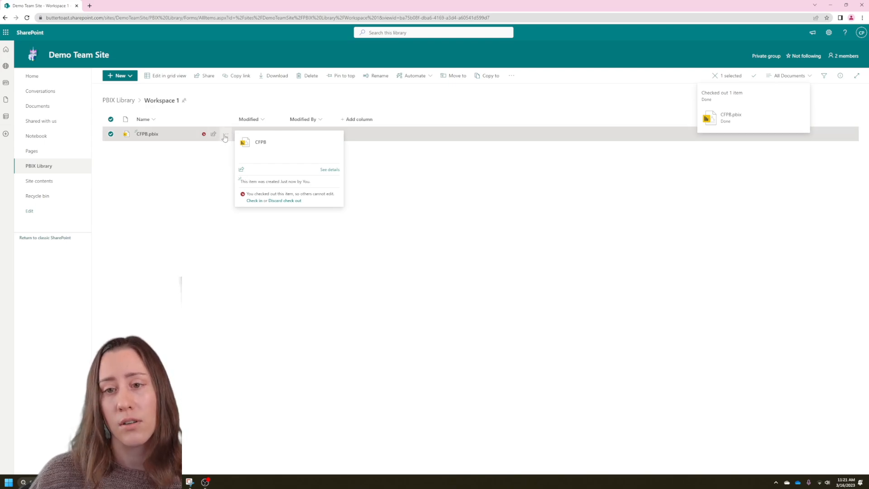
{"action": "left_click", "coordinate": [226, 133]}
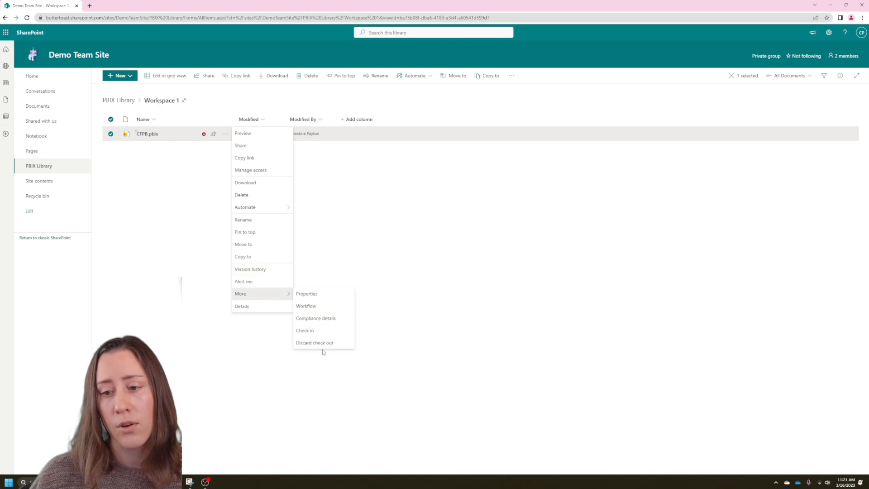
{"action": "mouse_move", "coordinate": [305, 330]}
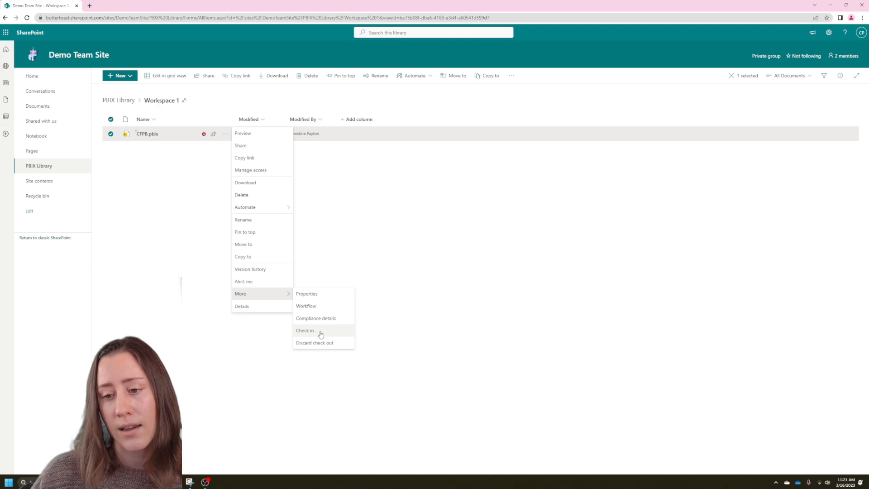
Check CFPB.pbix back in with the comment 'this is a version comment!'.
{"action": "left_click", "coordinate": [305, 330]}
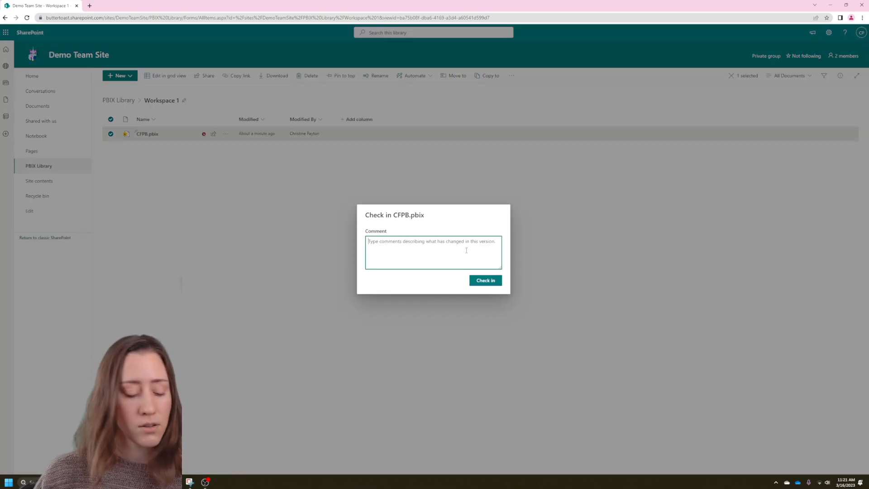
{"action": "type", "text": "this is a"}
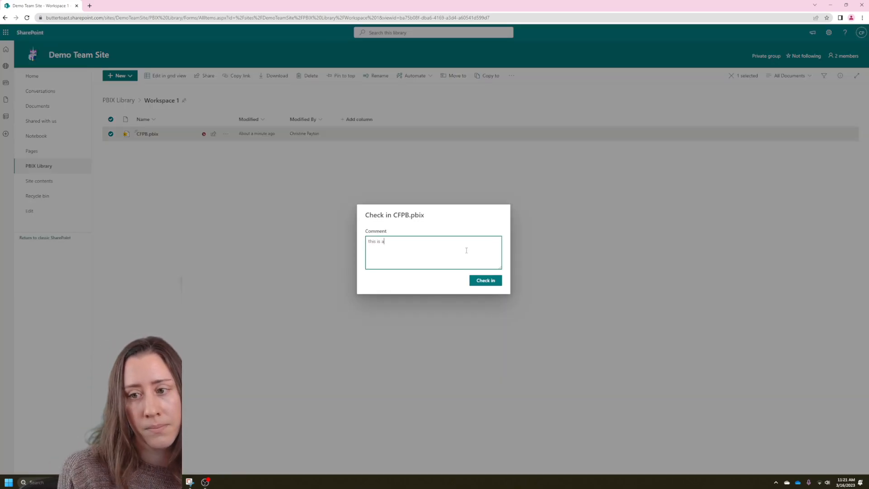
{"action": "type", "text": "version o"}
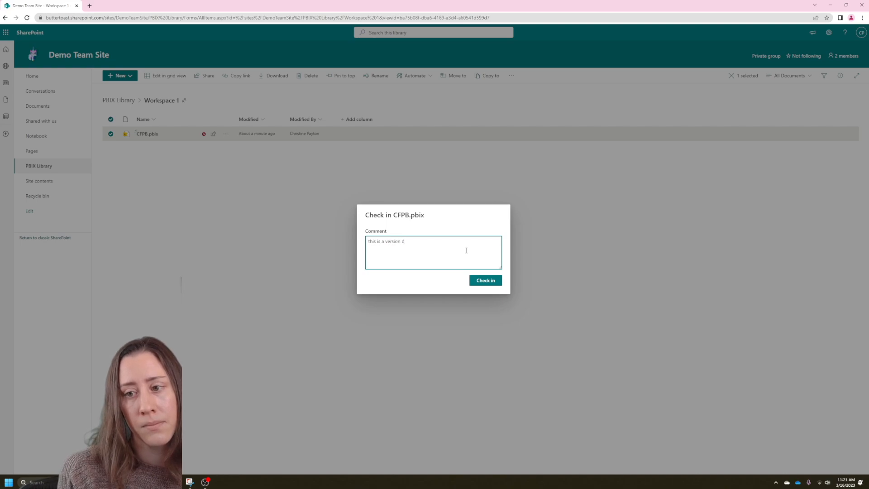
{"action": "type", "text": "omment!"}
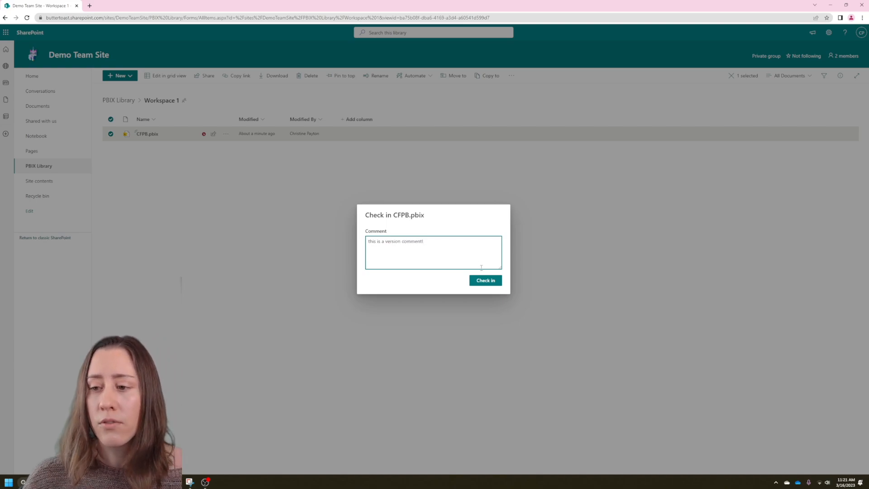
{"action": "left_click", "coordinate": [485, 280]}
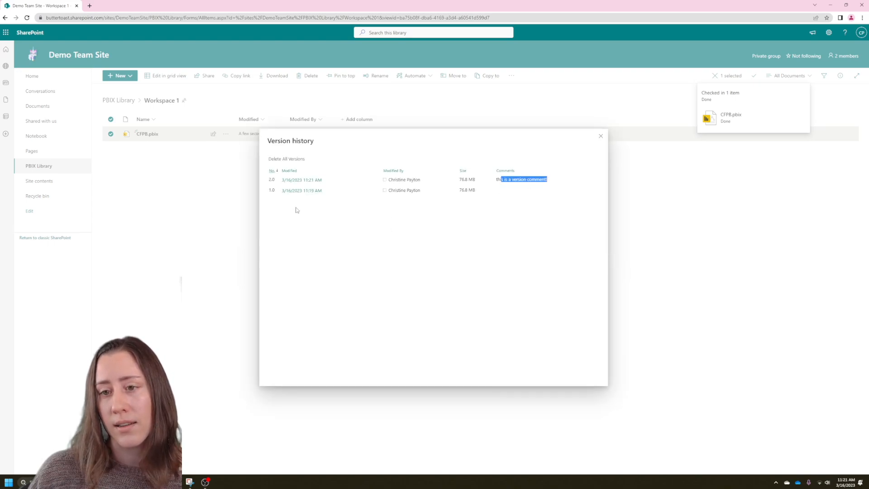
{"action": "mouse_move", "coordinate": [332, 191]}
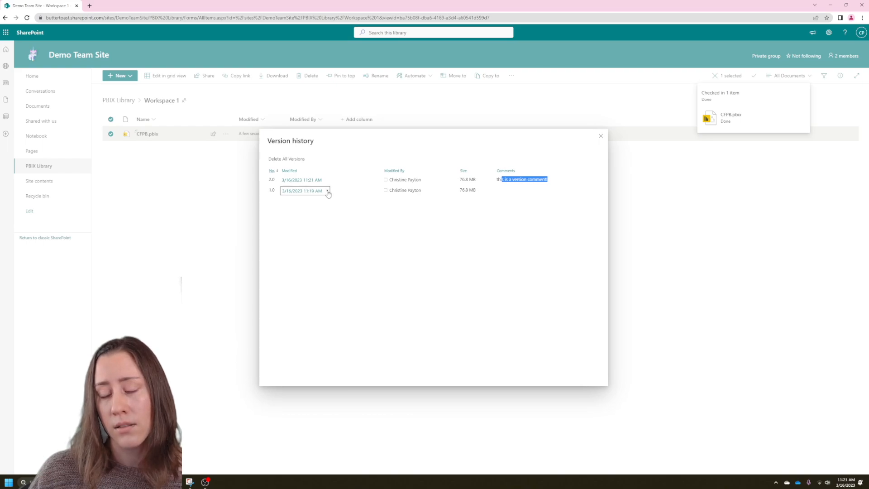
Restore version 1.0 of CFPB.pbix from its version history and close the history.
{"action": "left_click", "coordinate": [328, 190]}
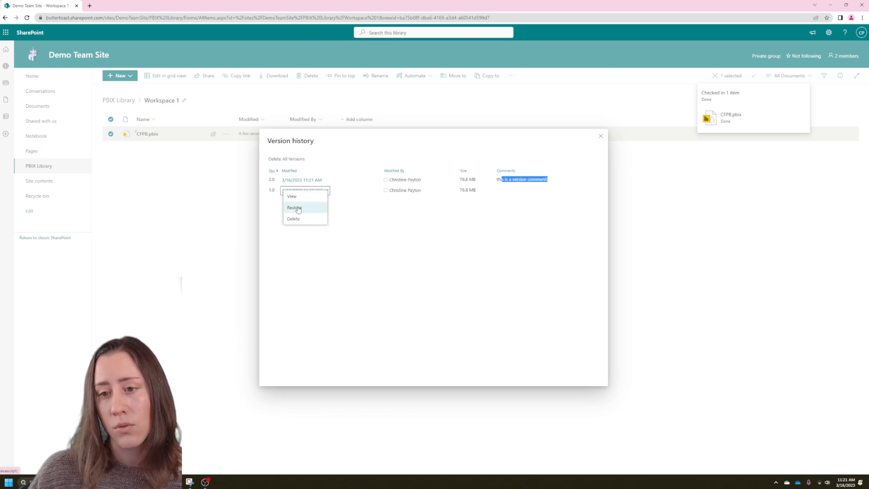
{"action": "mouse_move", "coordinate": [294, 207]}
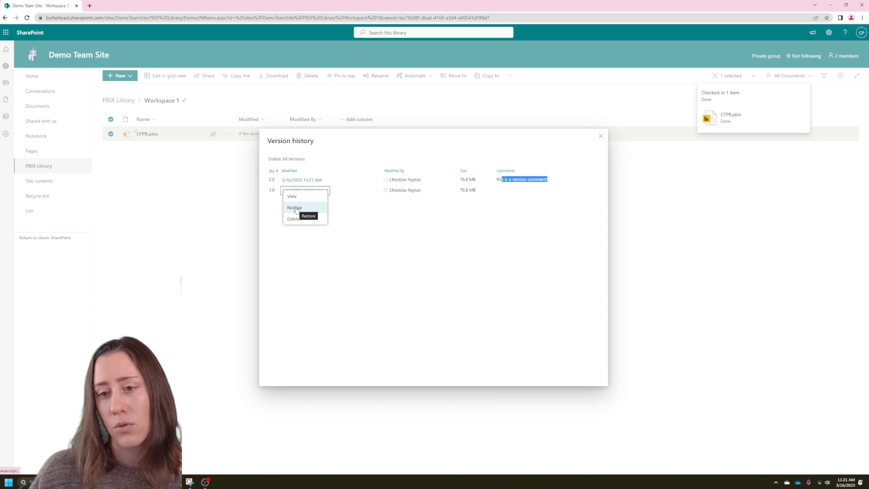
{"action": "left_click", "coordinate": [295, 208]}
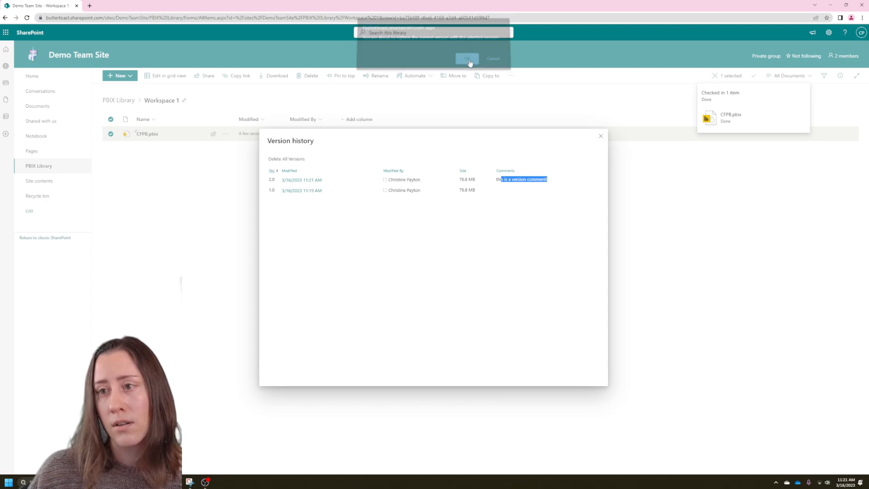
{"action": "left_click", "coordinate": [467, 59]}
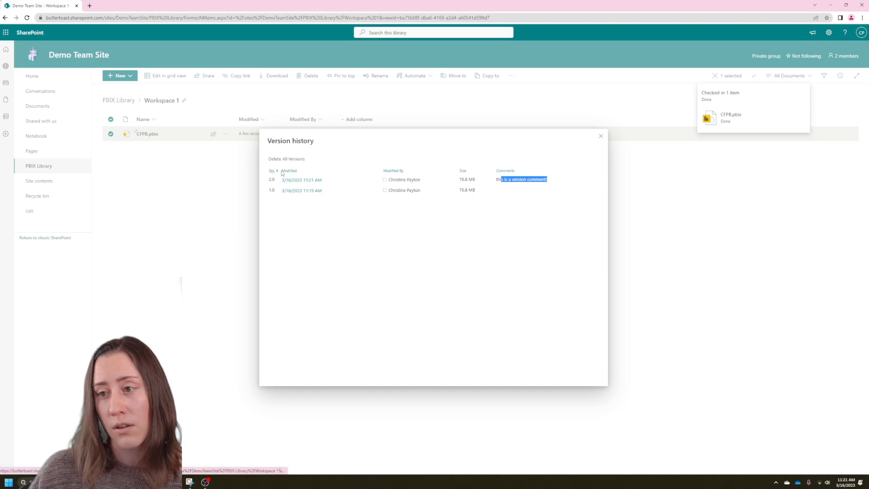
{"action": "mouse_move", "coordinate": [506, 148]}
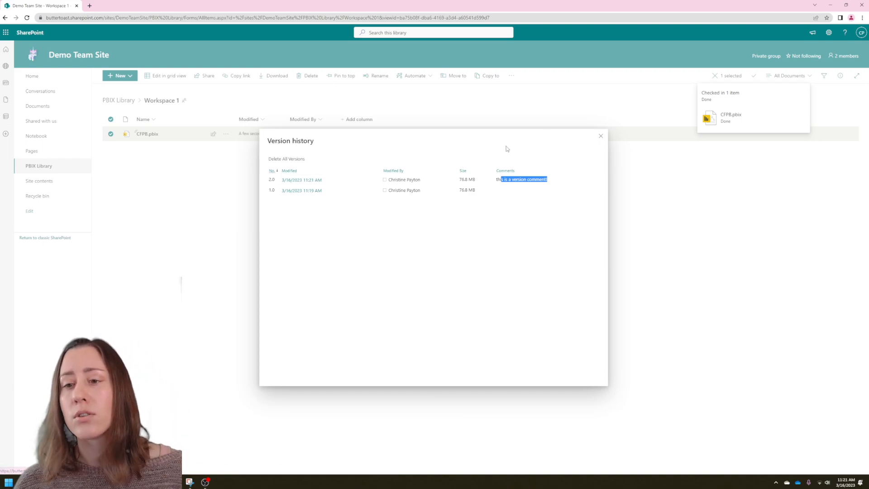
{"action": "left_click", "coordinate": [600, 136]}
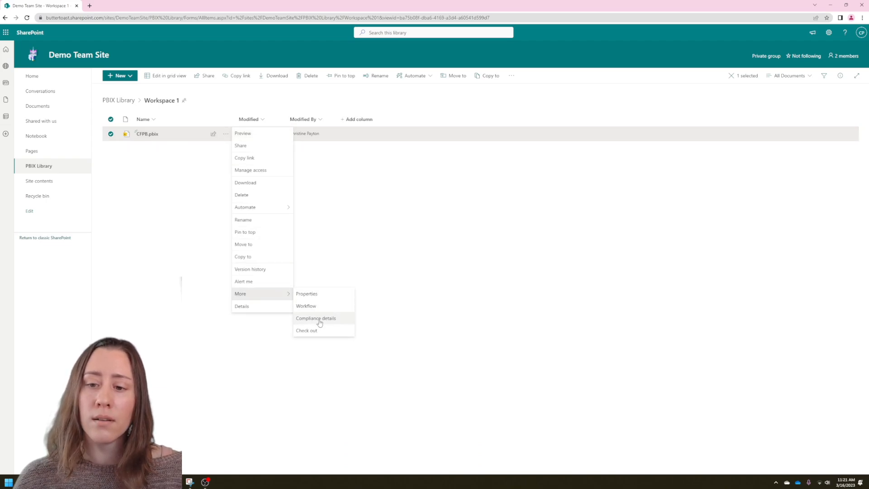
{"action": "mouse_move", "coordinate": [276, 297]}
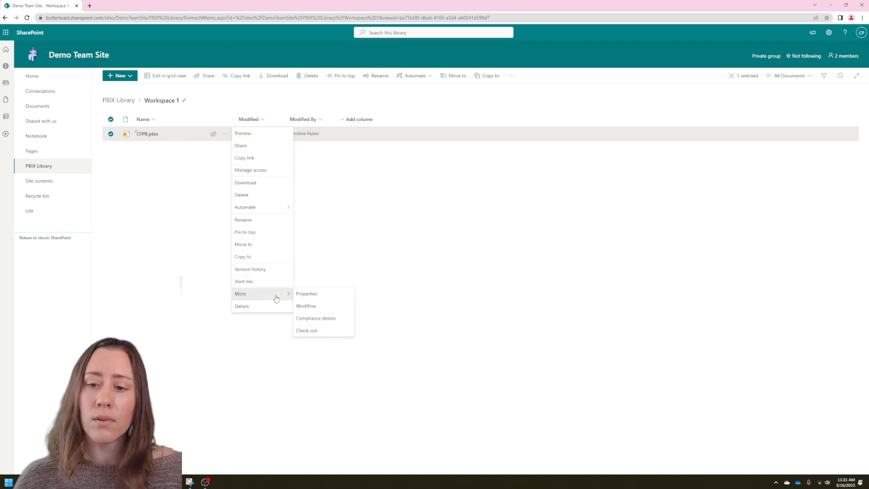
Reopen CFPB.pbix's version history and download a copy of version 2.0.
{"action": "left_click", "coordinate": [250, 269]}
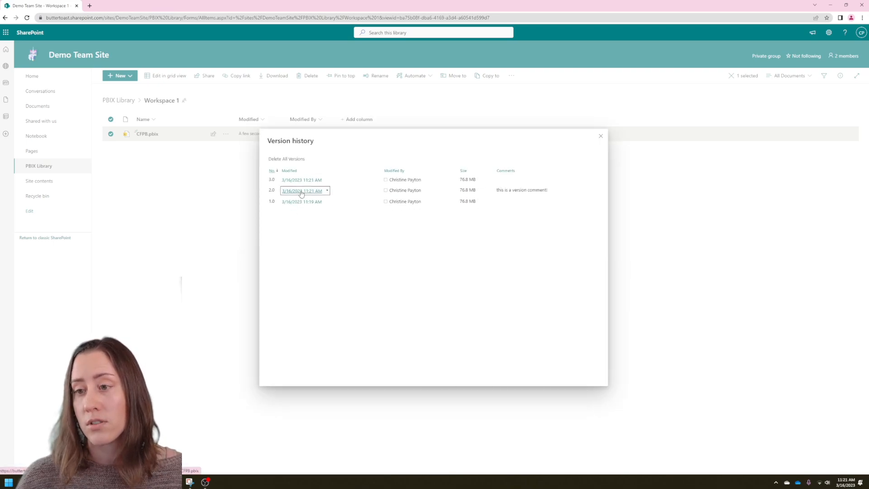
{"action": "left_click", "coordinate": [302, 180]}
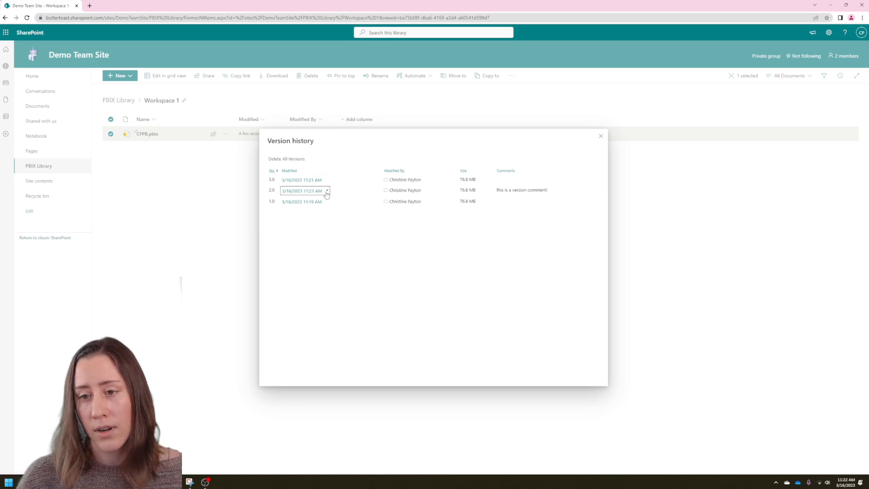
{"action": "left_click", "coordinate": [327, 191]}
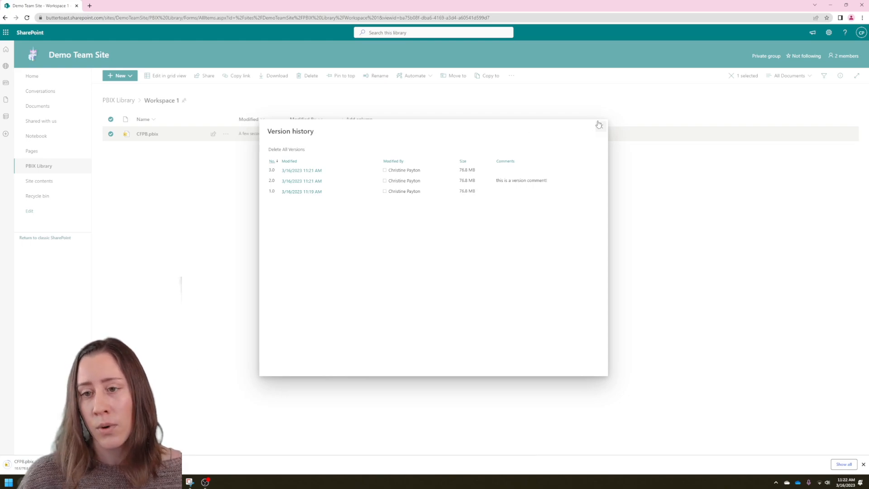
{"action": "mouse_move", "coordinate": [254, 293]}
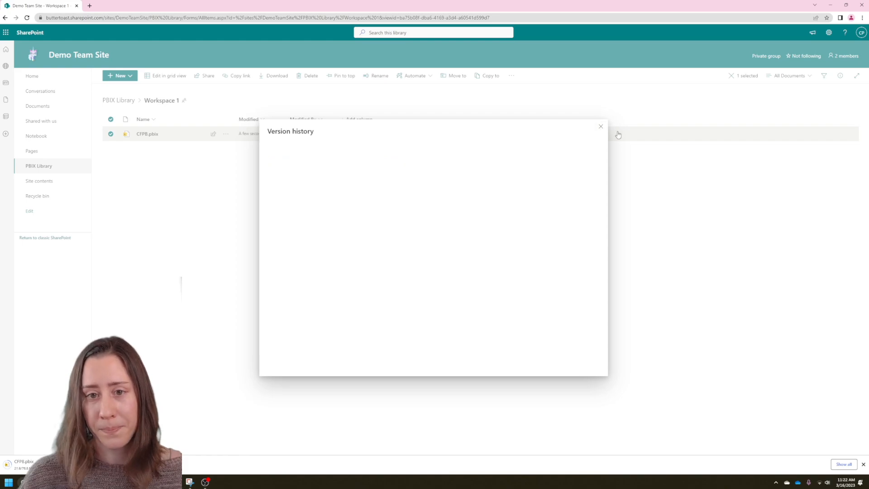
Delete CFPB.pbix from Workspace 1 via its actions menu and go to the site Recycle bin.
{"action": "left_click", "coordinate": [600, 127]}
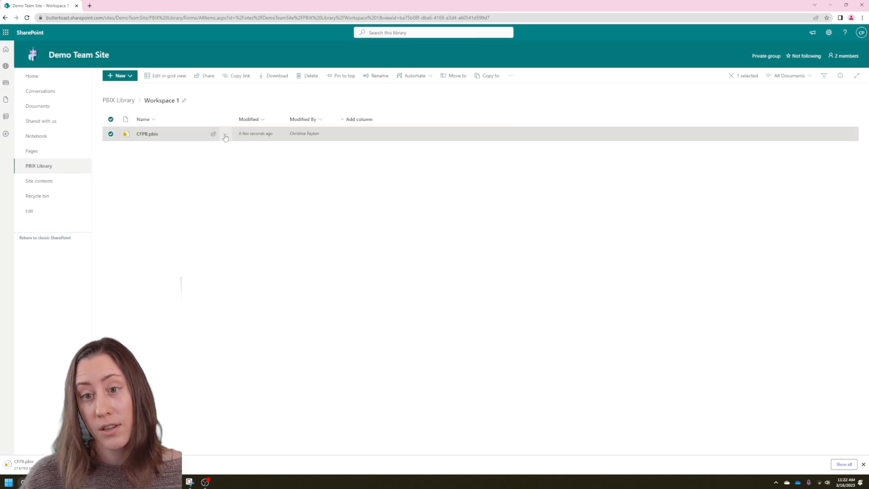
{"action": "left_click", "coordinate": [226, 133]}
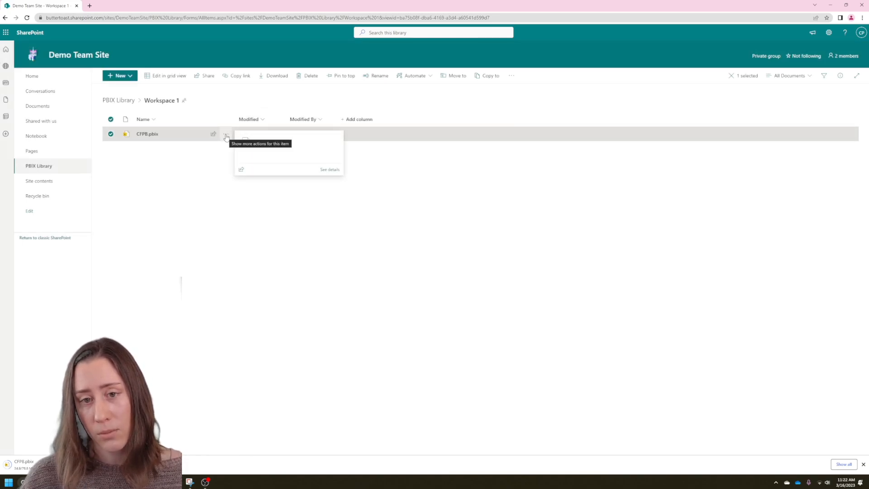
{"action": "left_click", "coordinate": [225, 134]}
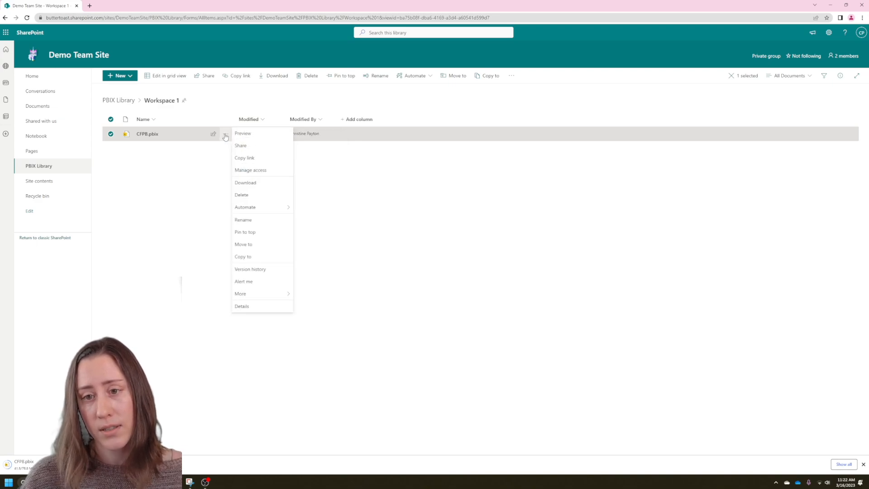
{"action": "mouse_move", "coordinate": [242, 195]}
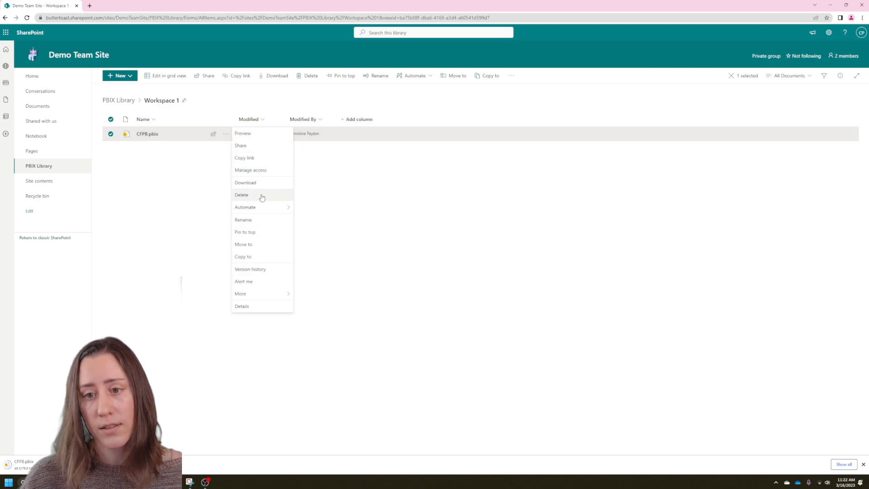
{"action": "left_click", "coordinate": [241, 195]}
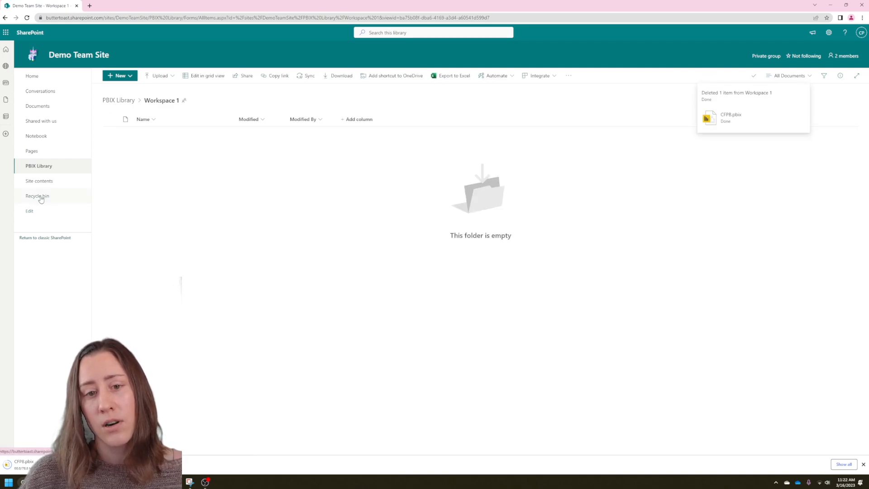
{"action": "left_click", "coordinate": [37, 195]}
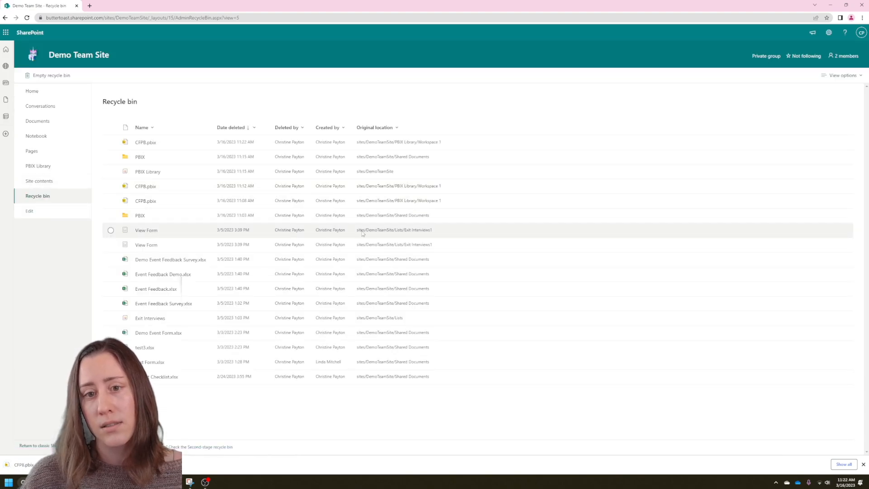
Restore the most recently deleted CFPB.pbix from the Recycle bin and return to Workspace 1.
{"action": "left_click", "coordinate": [111, 141]}
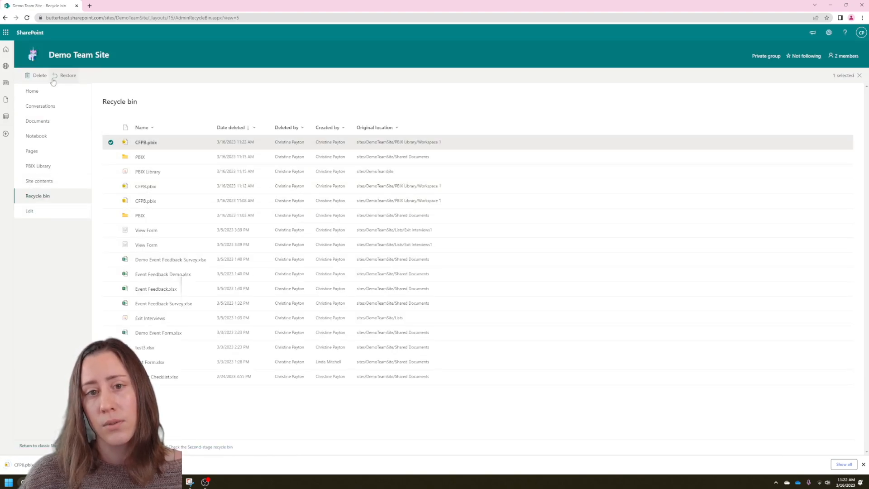
{"action": "left_click", "coordinate": [67, 75]}
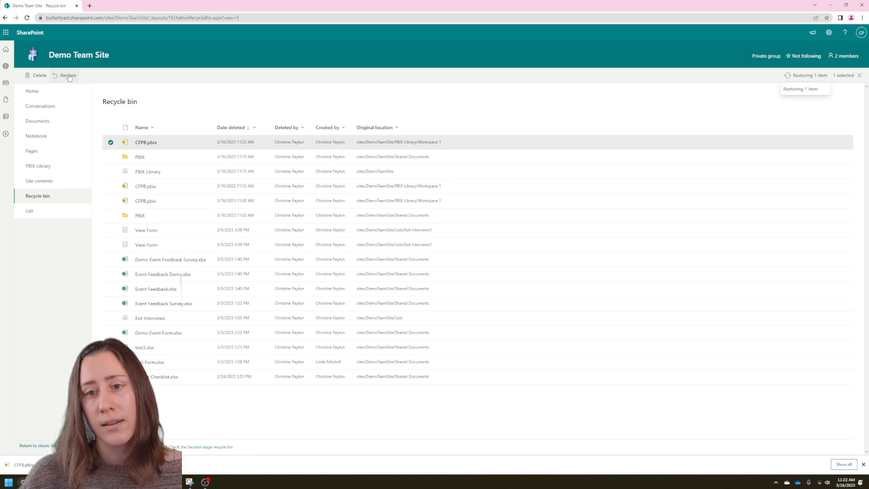
{"action": "left_click", "coordinate": [67, 75]}
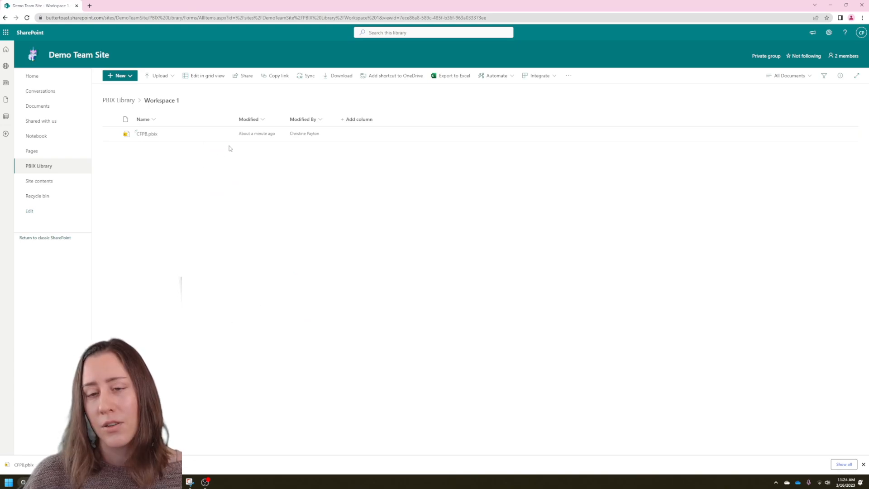
{"action": "mouse_move", "coordinate": [210, 151]}
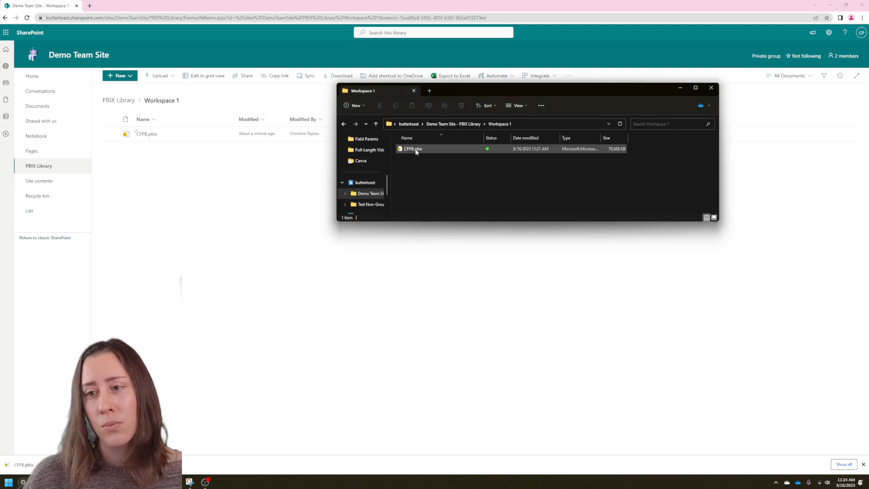
Show the extended right-click options for the synced CFPB.pbix in File Explorer.
{"action": "right_click", "coordinate": [413, 148]}
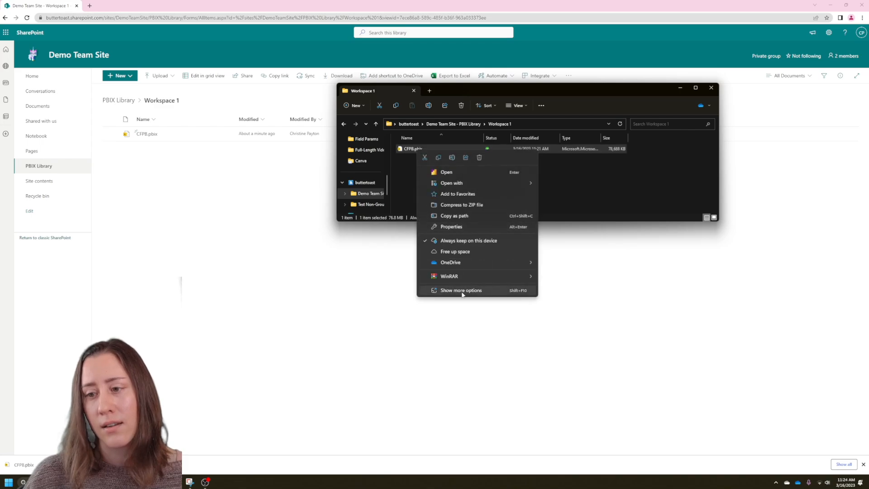
{"action": "mouse_move", "coordinate": [484, 293]}
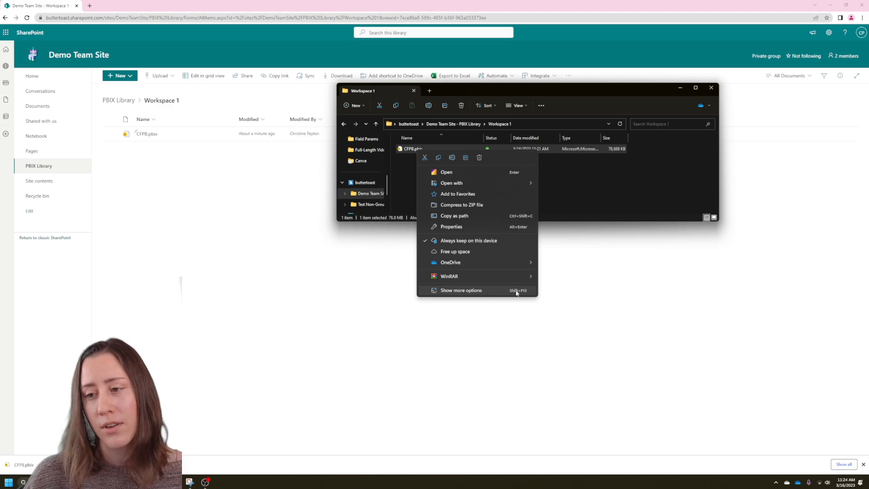
{"action": "left_click", "coordinate": [461, 290]}
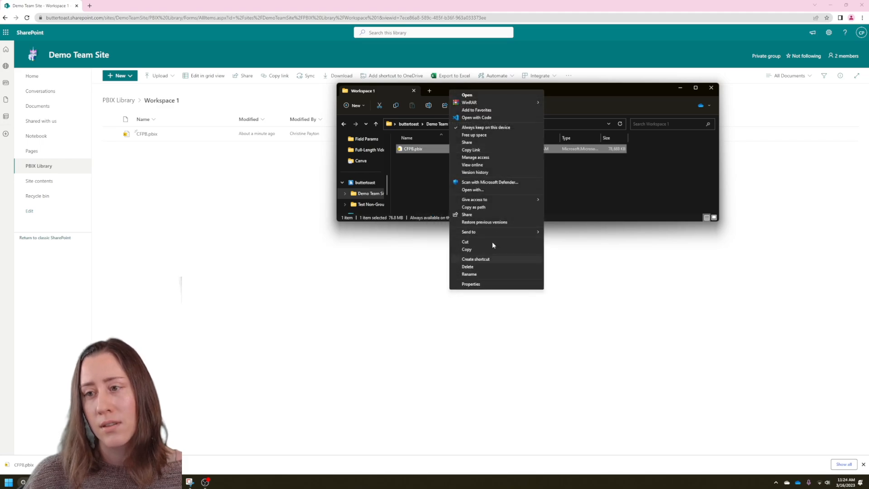
{"action": "mouse_move", "coordinate": [475, 172]}
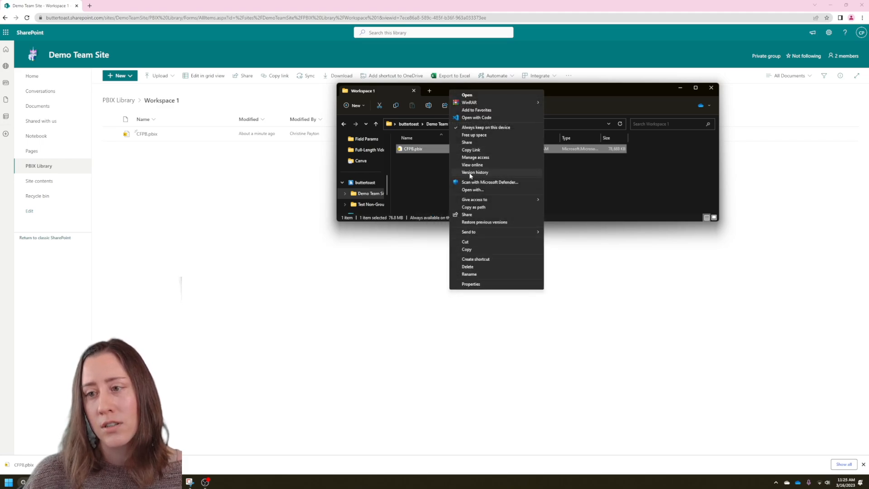
{"action": "mouse_move", "coordinate": [479, 174]}
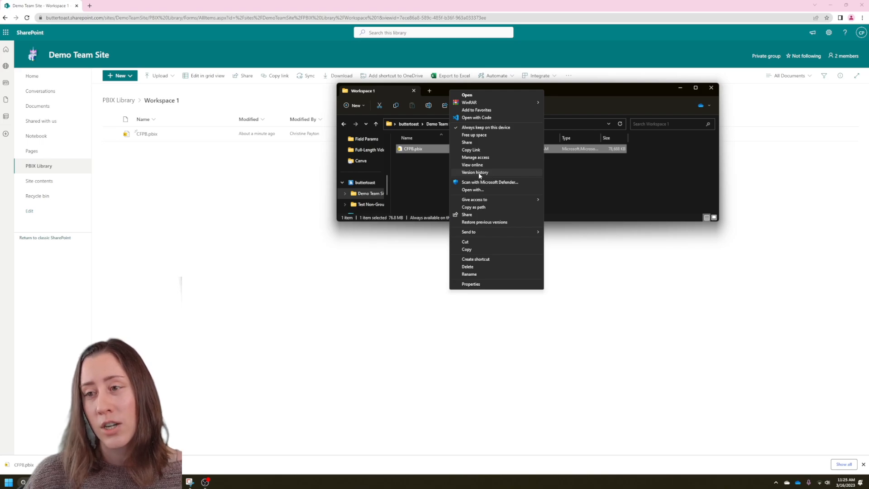
{"action": "mouse_move", "coordinate": [476, 174]}
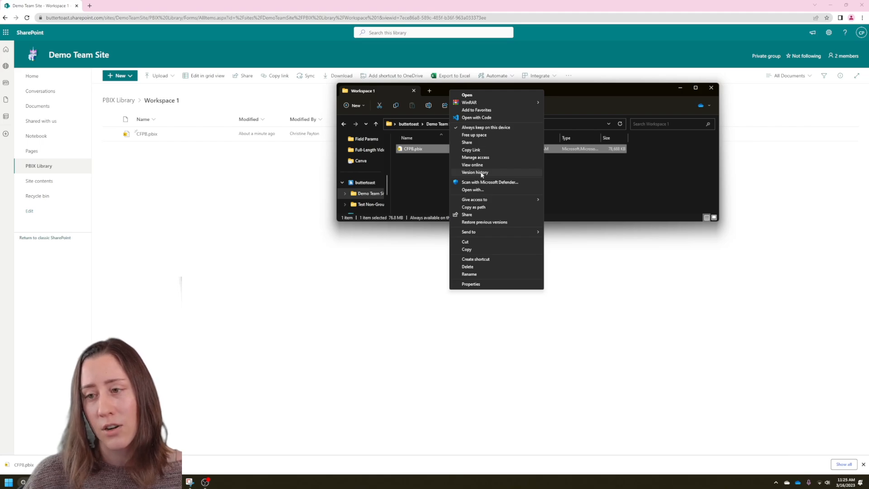
{"action": "mouse_move", "coordinate": [471, 165]}
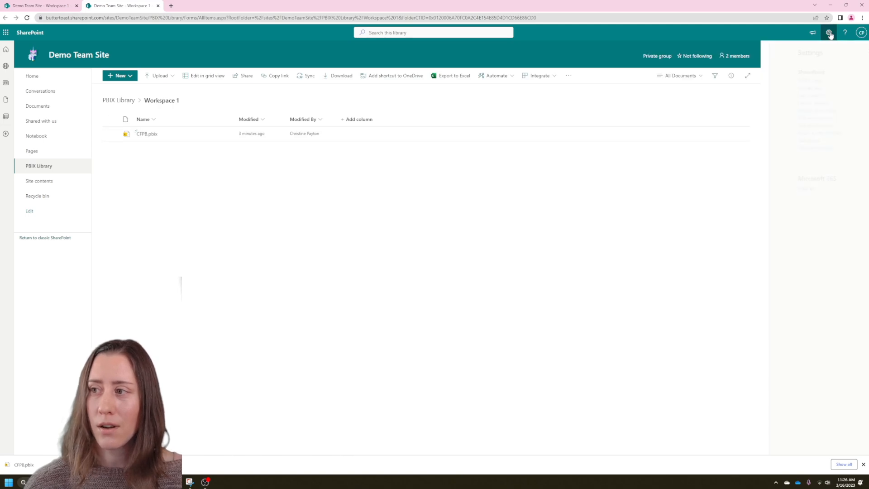
Reach PBIX Library's Versioning settings through the gear icon, Library settings and More library settings.
{"action": "left_click", "coordinate": [829, 32]}
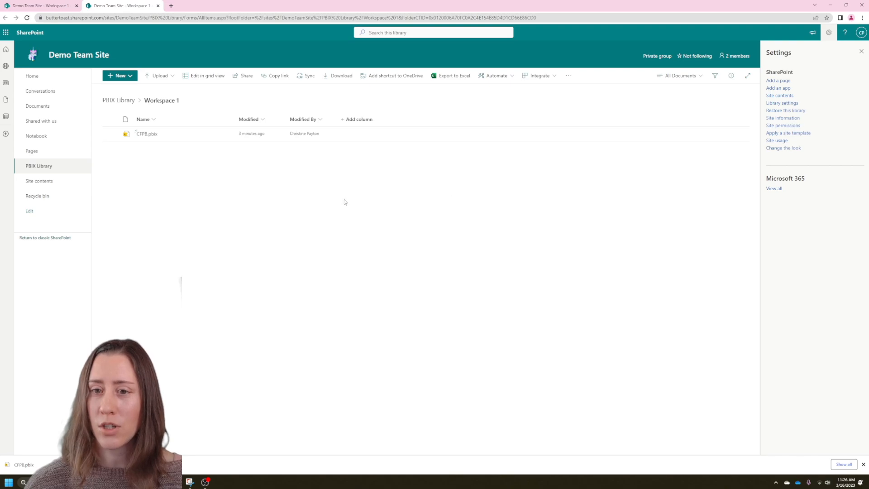
{"action": "mouse_move", "coordinate": [531, 155]}
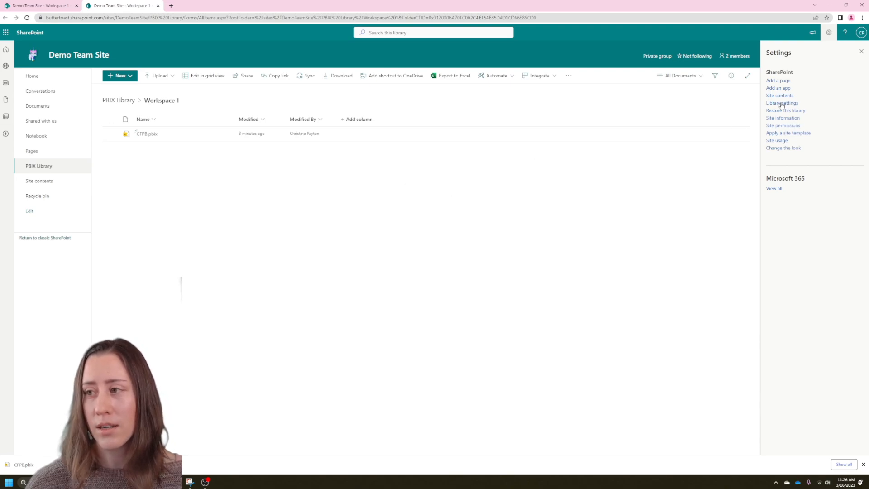
{"action": "left_click", "coordinate": [782, 103]}
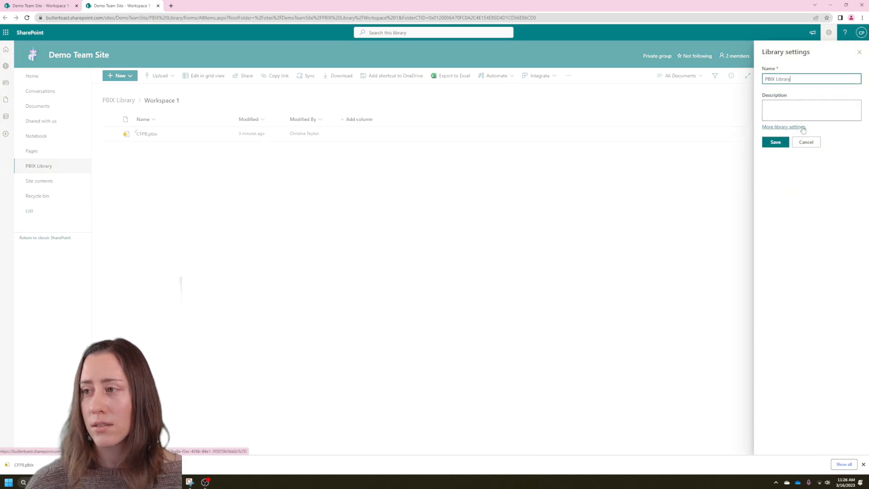
{"action": "left_click", "coordinate": [783, 127]}
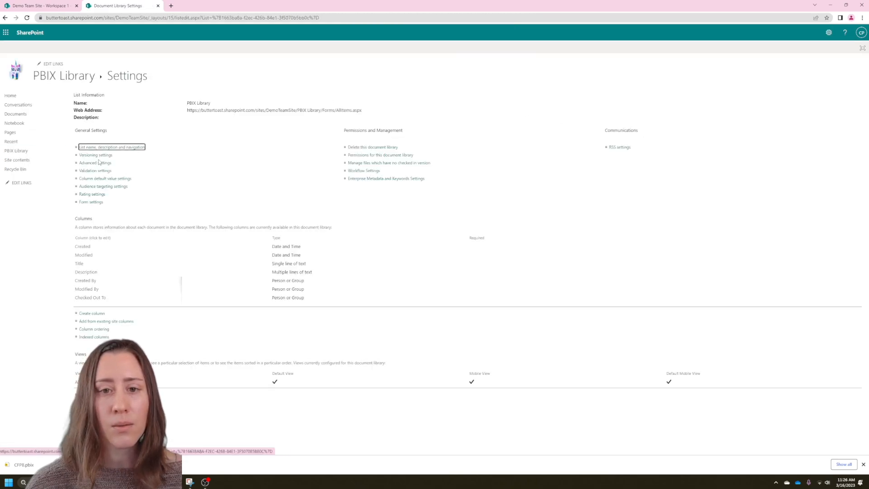
{"action": "left_click", "coordinate": [96, 155]}
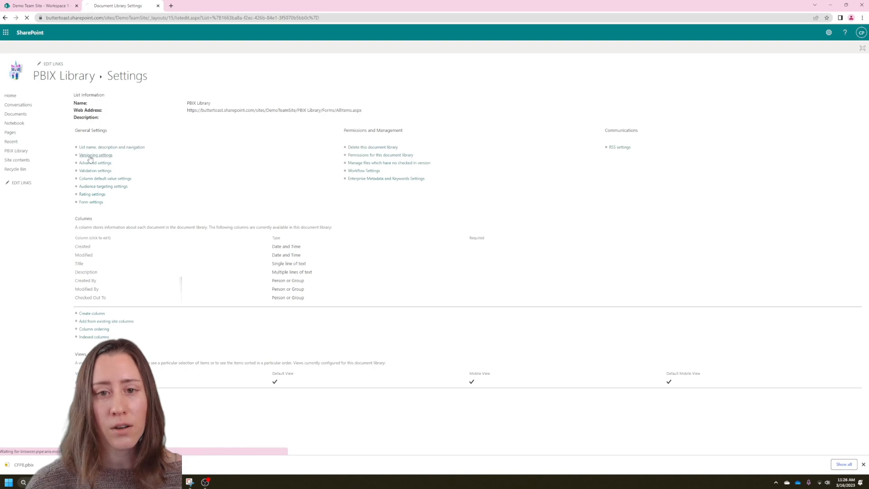
{"action": "left_click", "coordinate": [95, 155]}
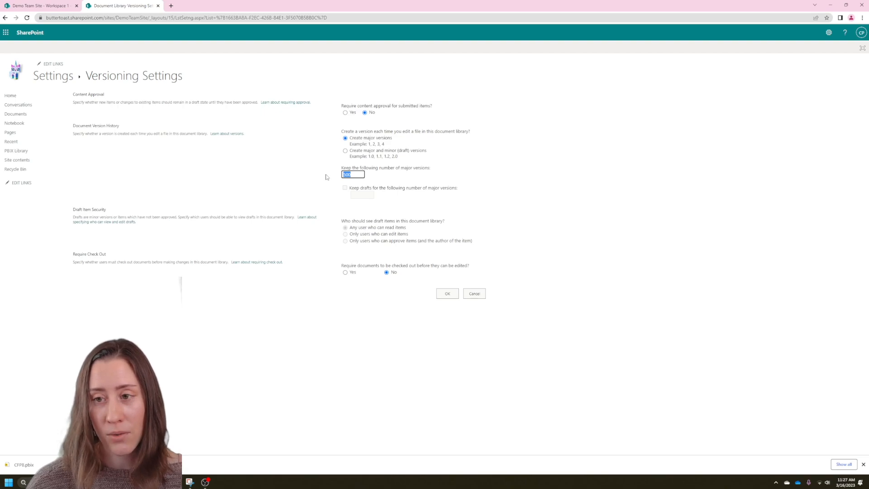
{"action": "mouse_move", "coordinate": [317, 162]}
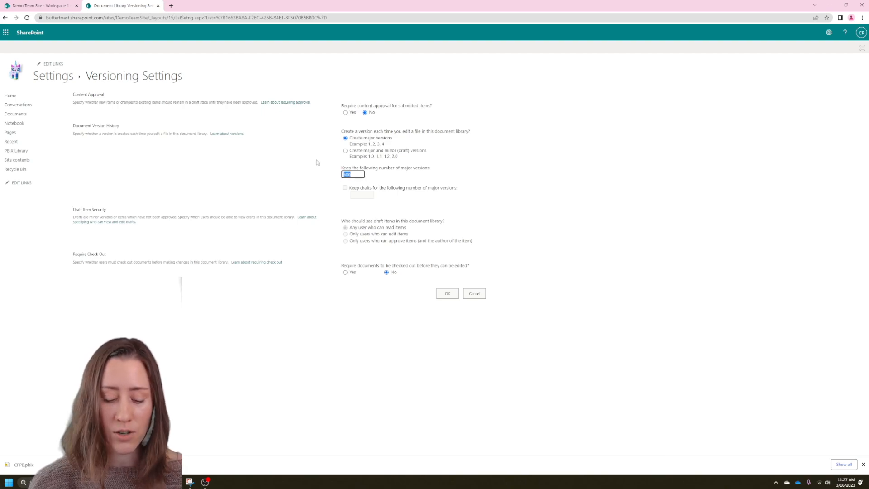
Inspect the major version limit, dismiss the 100–50,000 warning, and return to PBIX Library.
{"action": "left_click", "coordinate": [447, 293]}
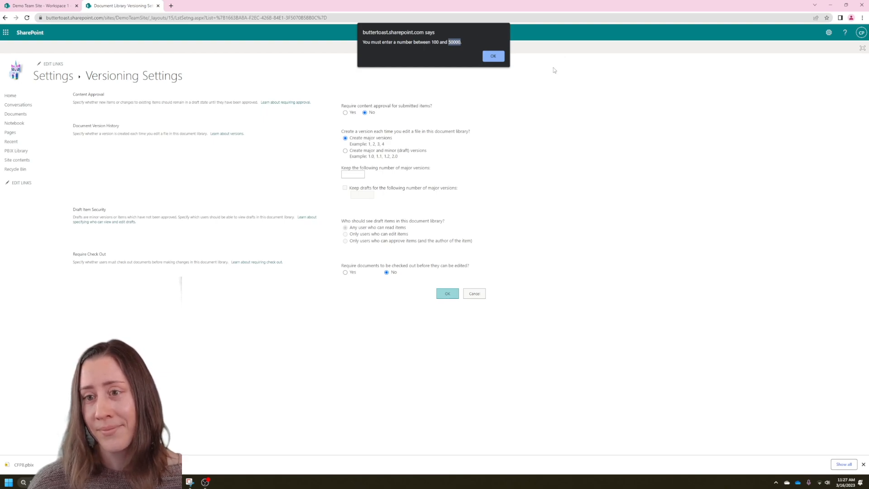
{"action": "left_click", "coordinate": [493, 56]}
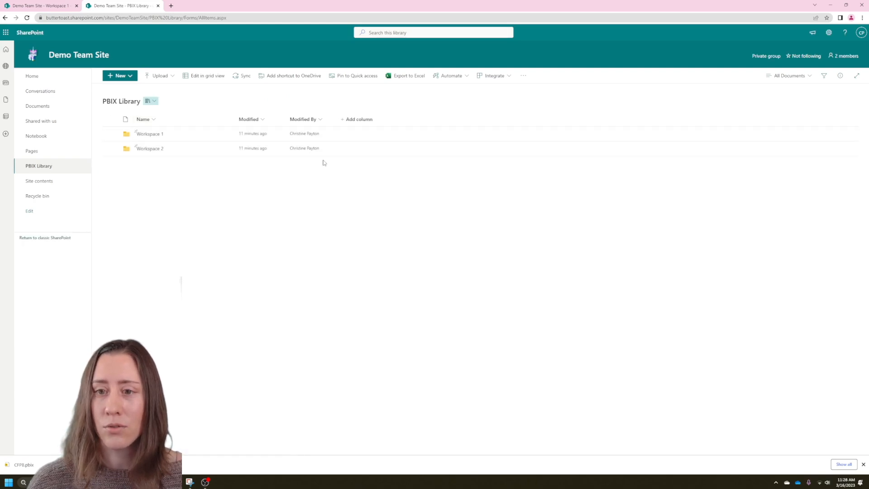
{"action": "mouse_move", "coordinate": [165, 187]}
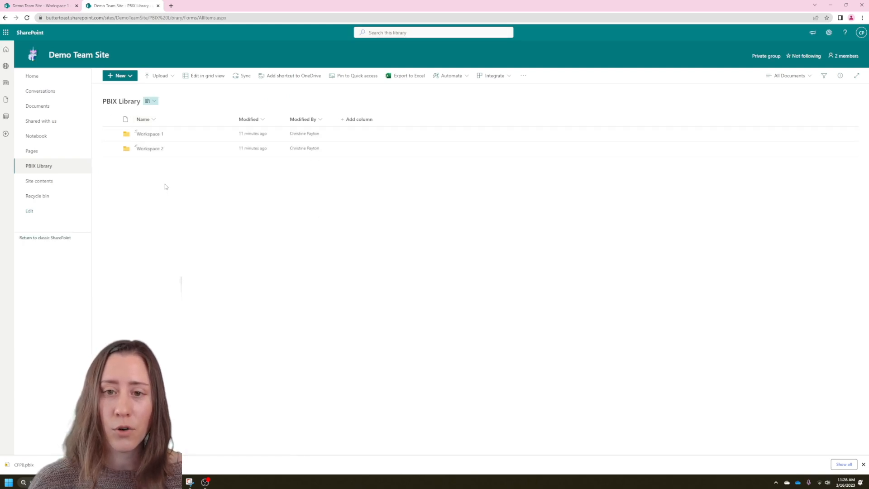